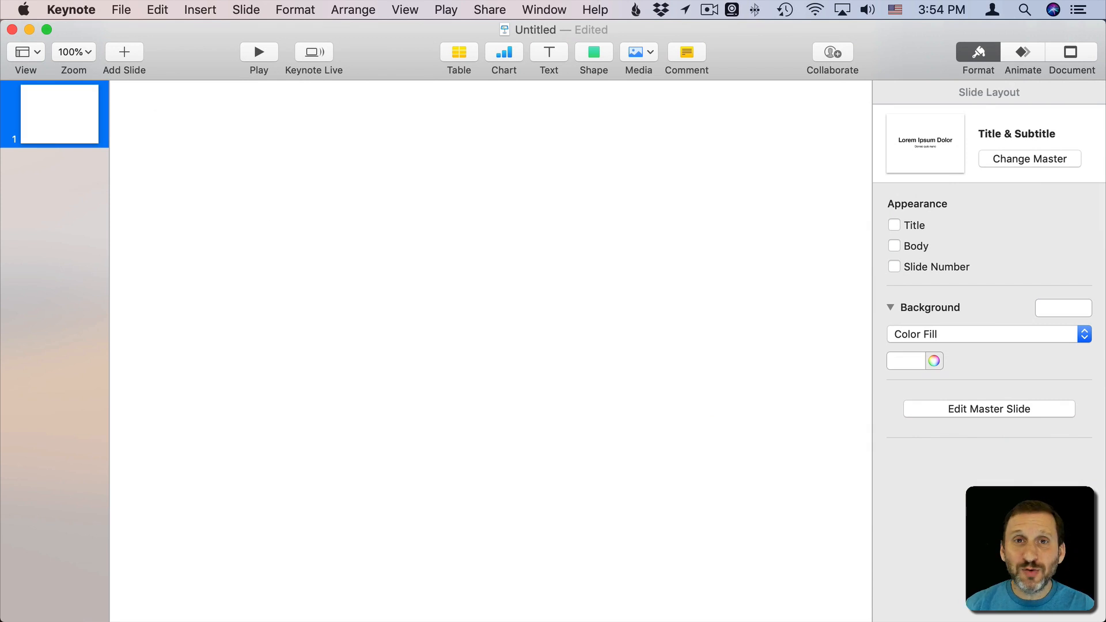
mouse_move(333, 217)
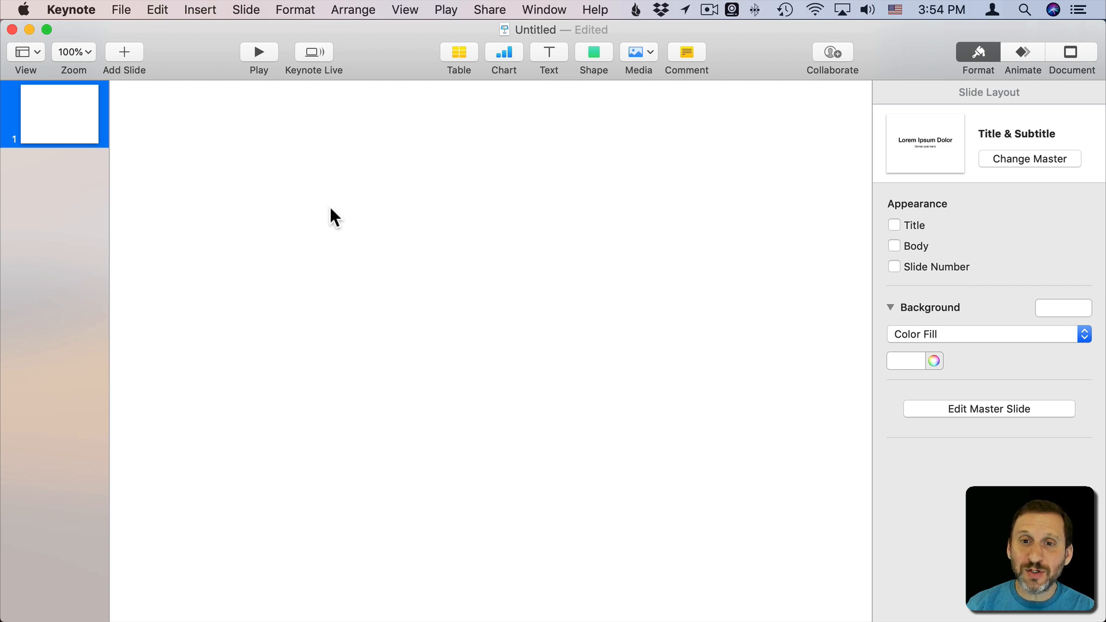
Step: Browse the Food shapes, then add a Basic circle to the blank slide
click(593, 57)
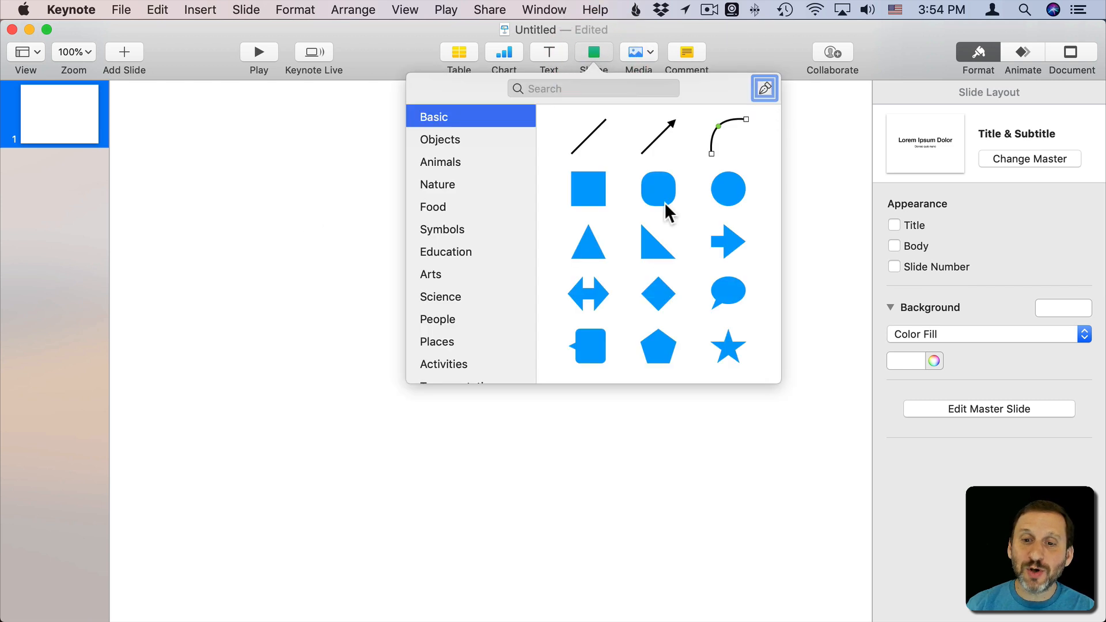
click(432, 206)
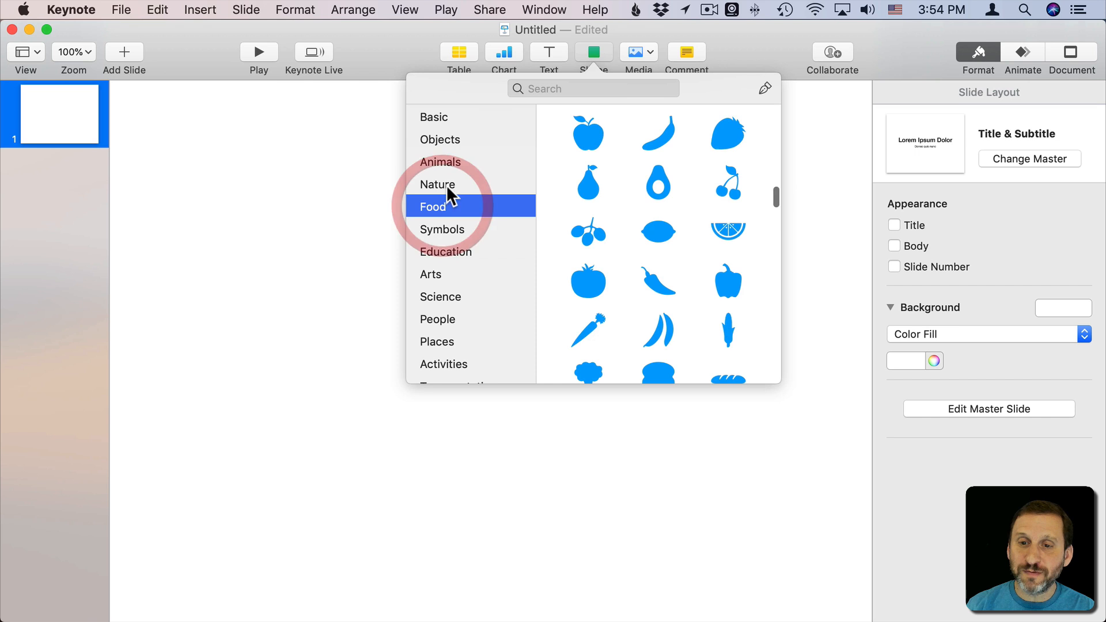
click(433, 116)
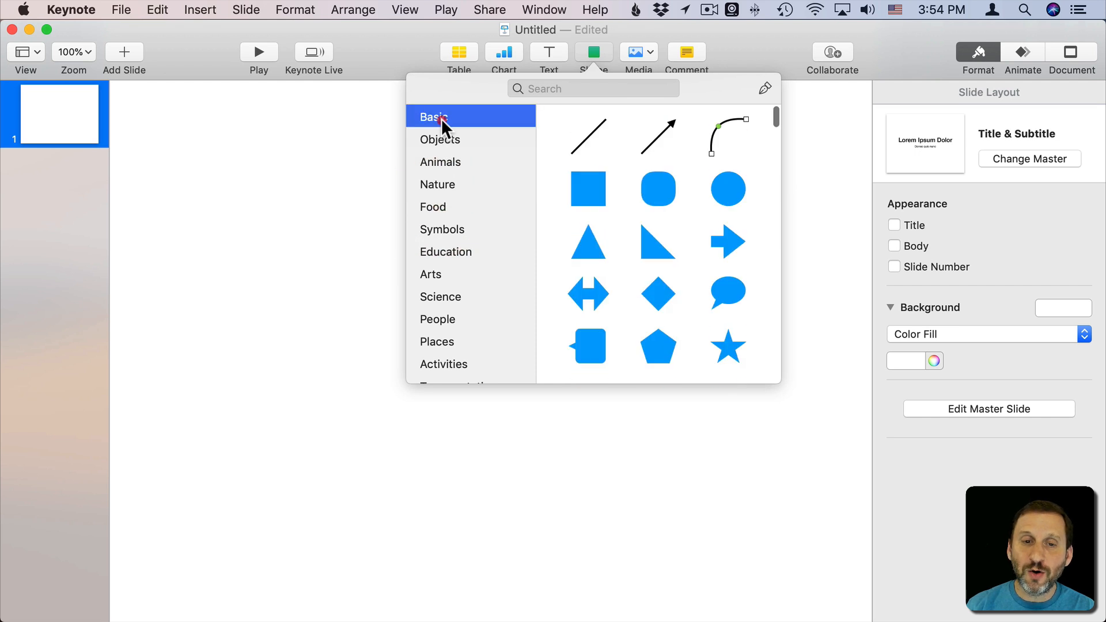
mouse_move(729, 195)
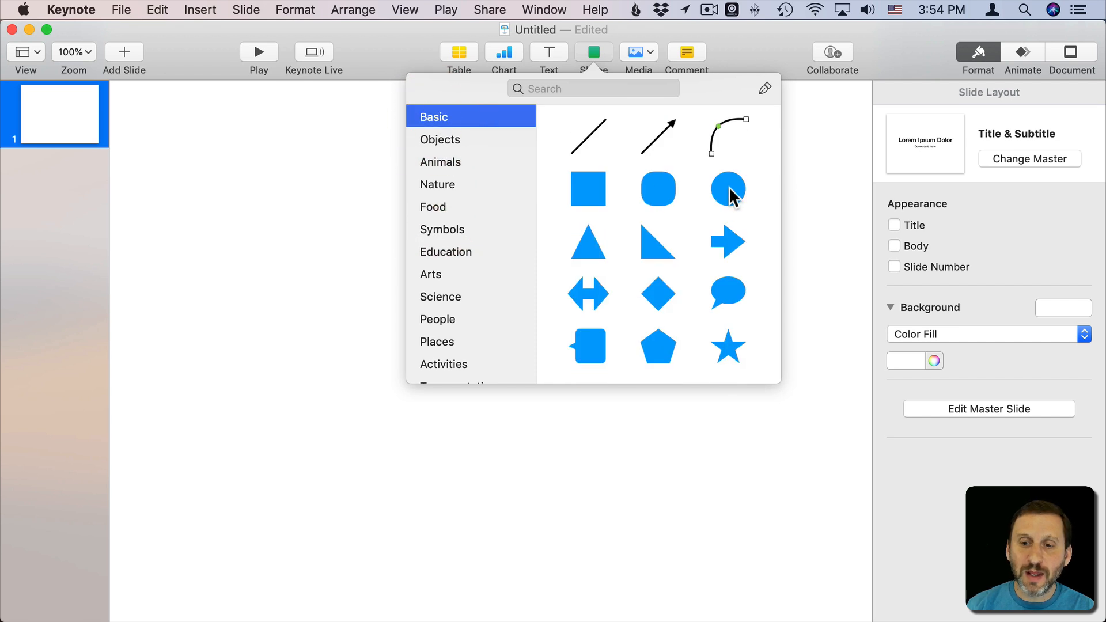
click(727, 189)
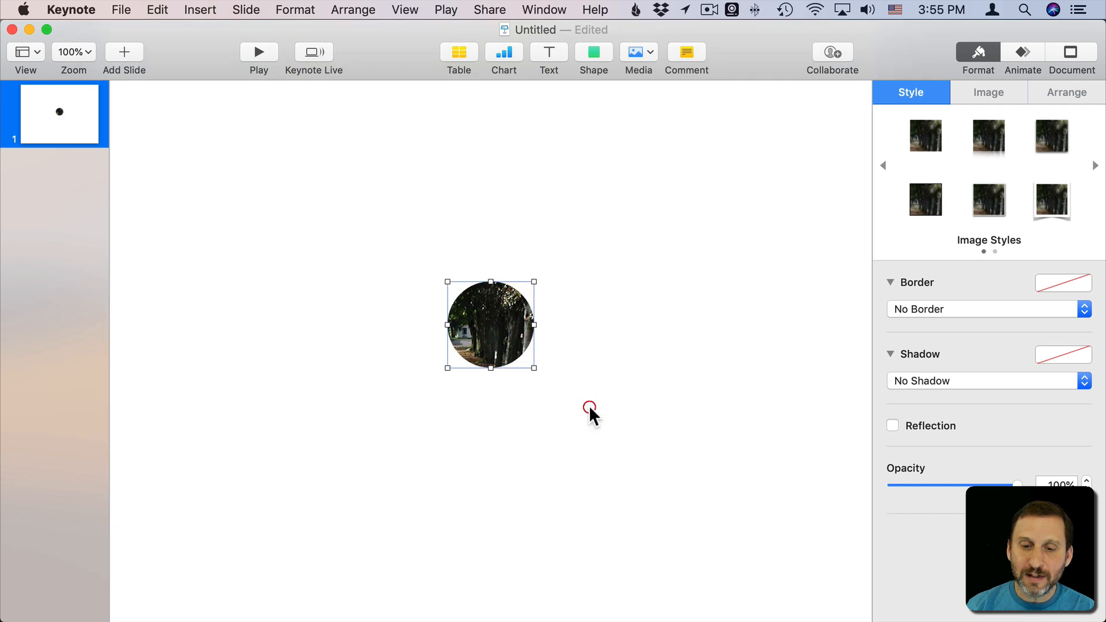
mouse_move(488, 348)
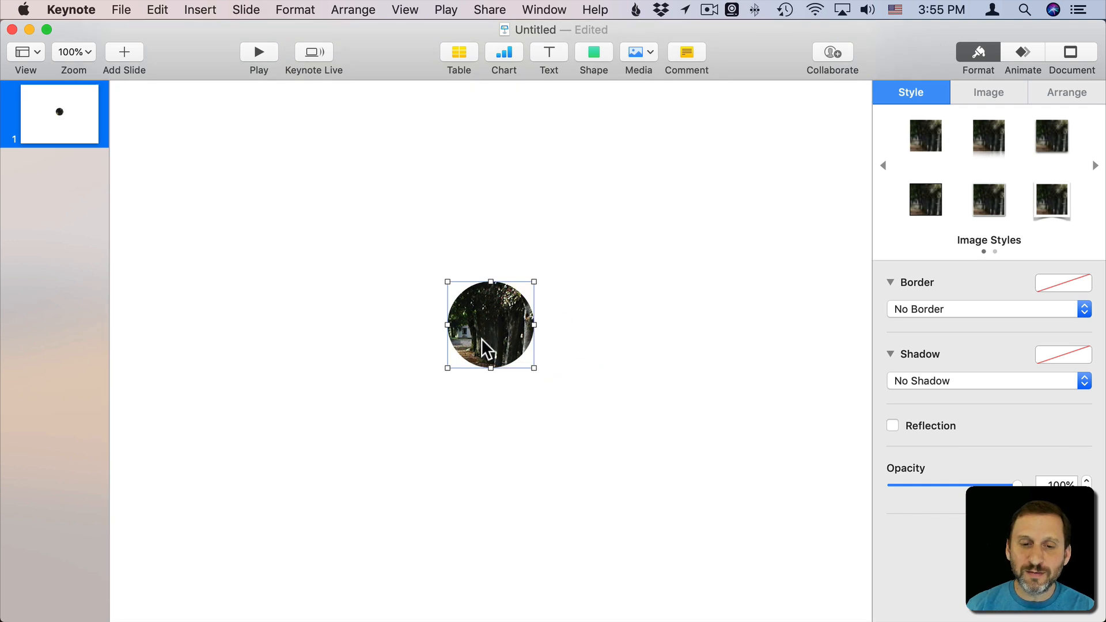
Step: Deselect, then reselect the tree-photo circle after moving it up and left
click(361, 285)
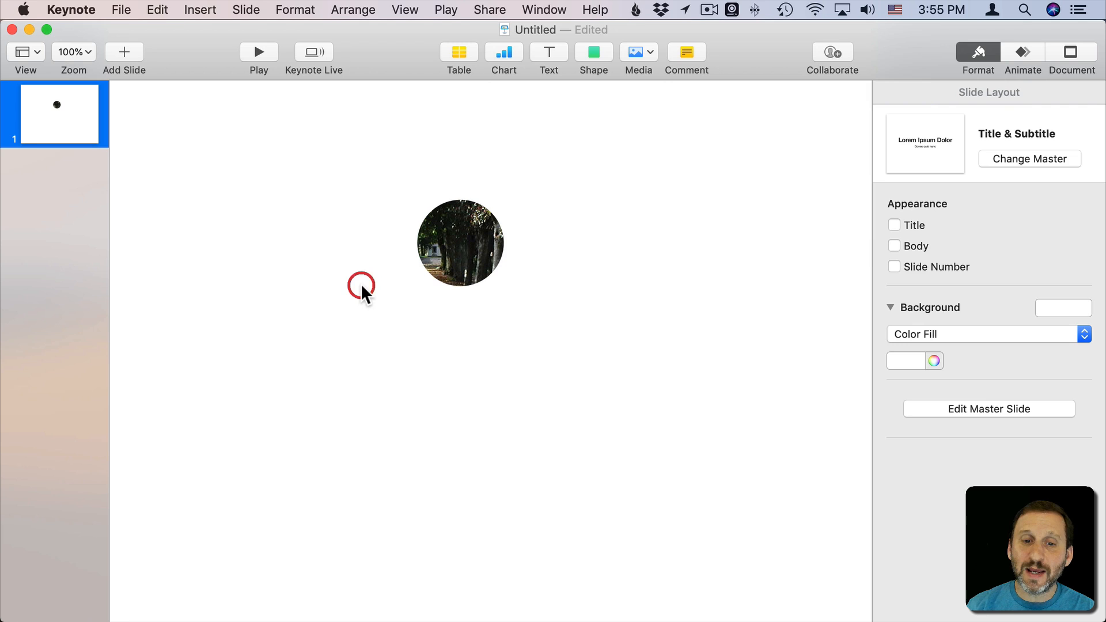
mouse_move(473, 245)
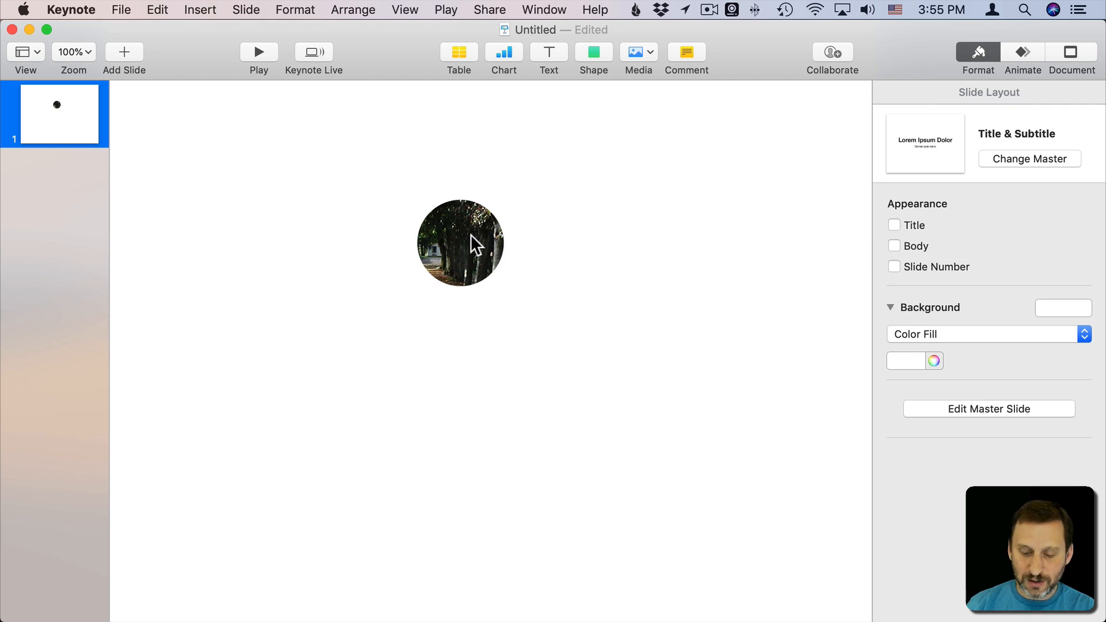
click(459, 242)
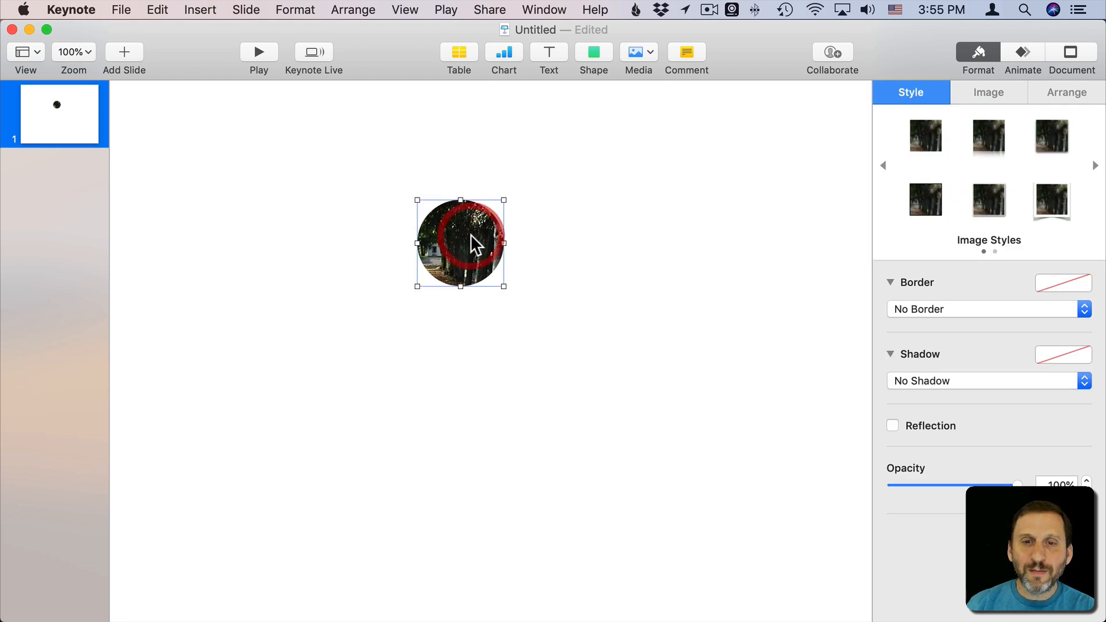
Step: Bring up the shape collection and pick the circle shape
click(593, 51)
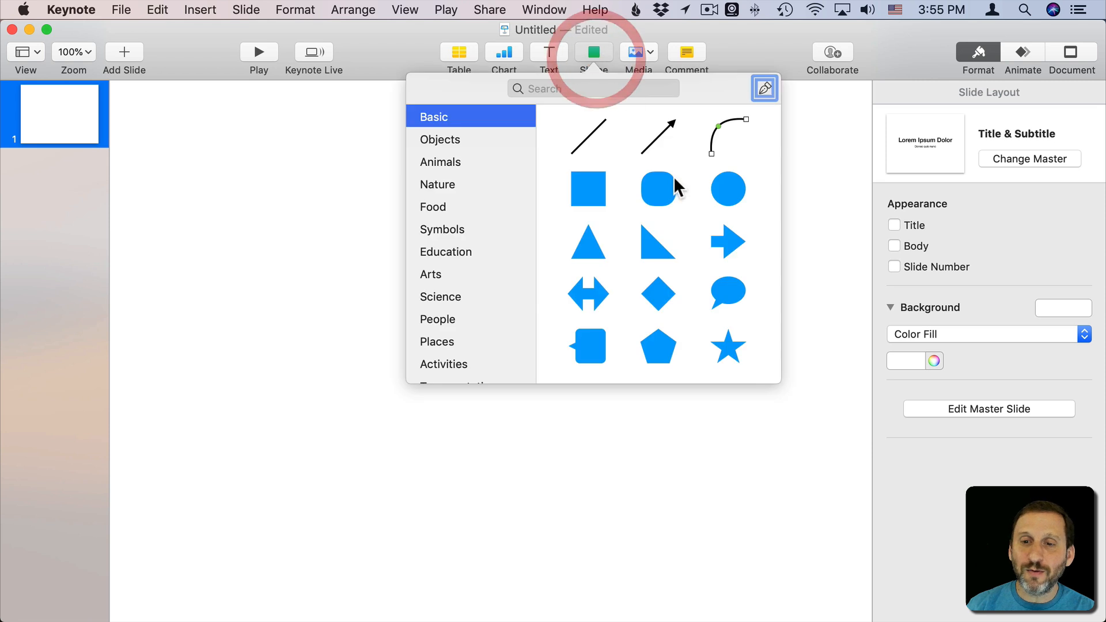
click(727, 189)
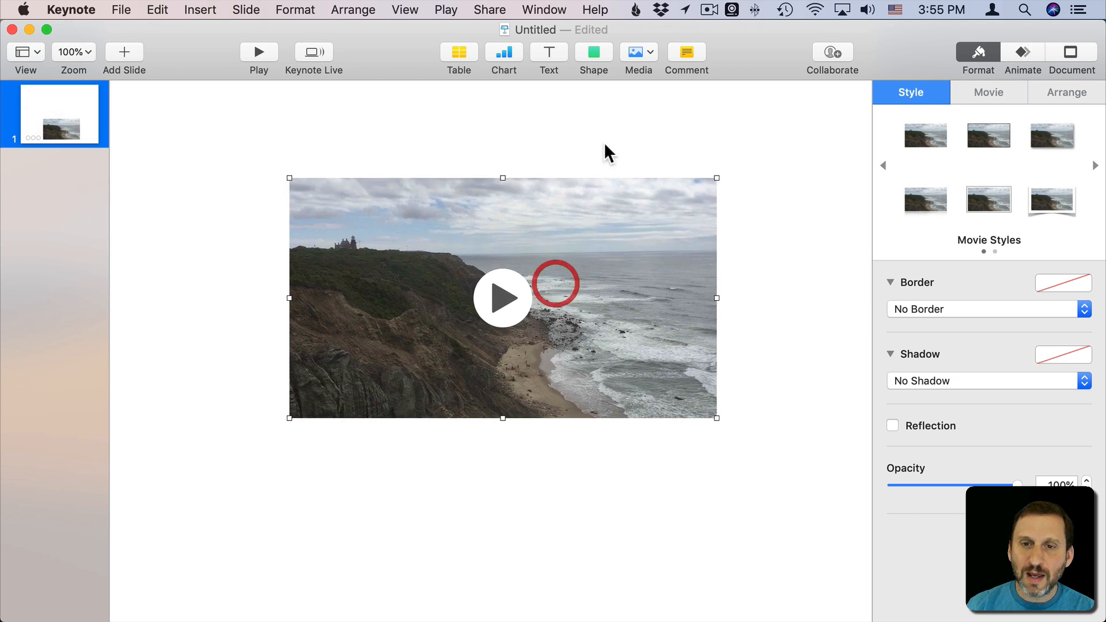
Step: Add a blue circle over the coastline video, move it up, then delete it
click(593, 51)
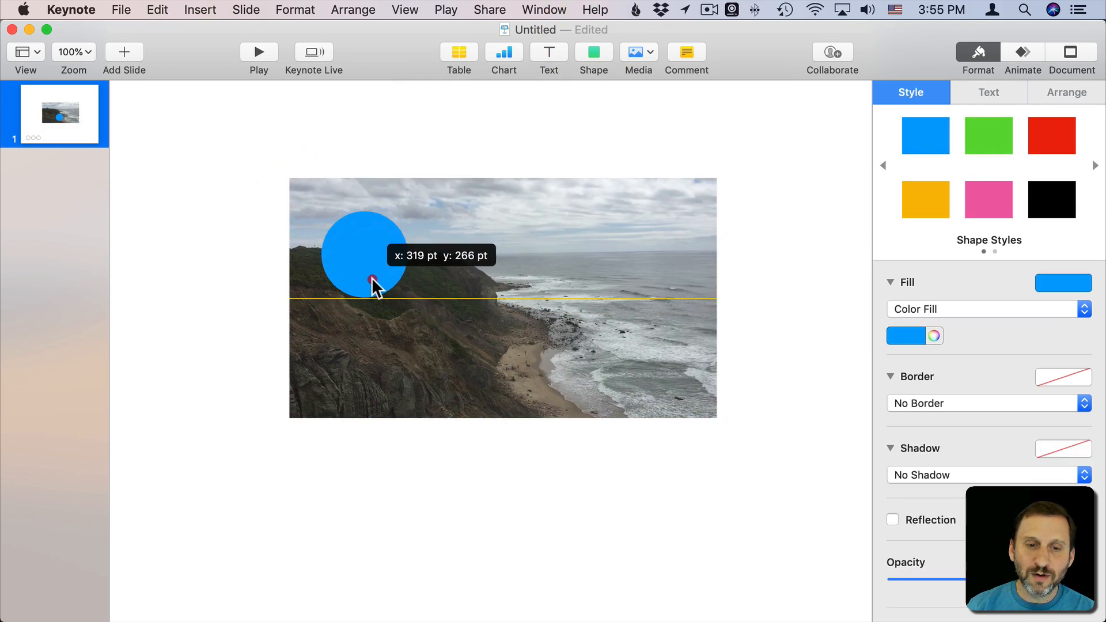
drag(363, 254, 359, 233)
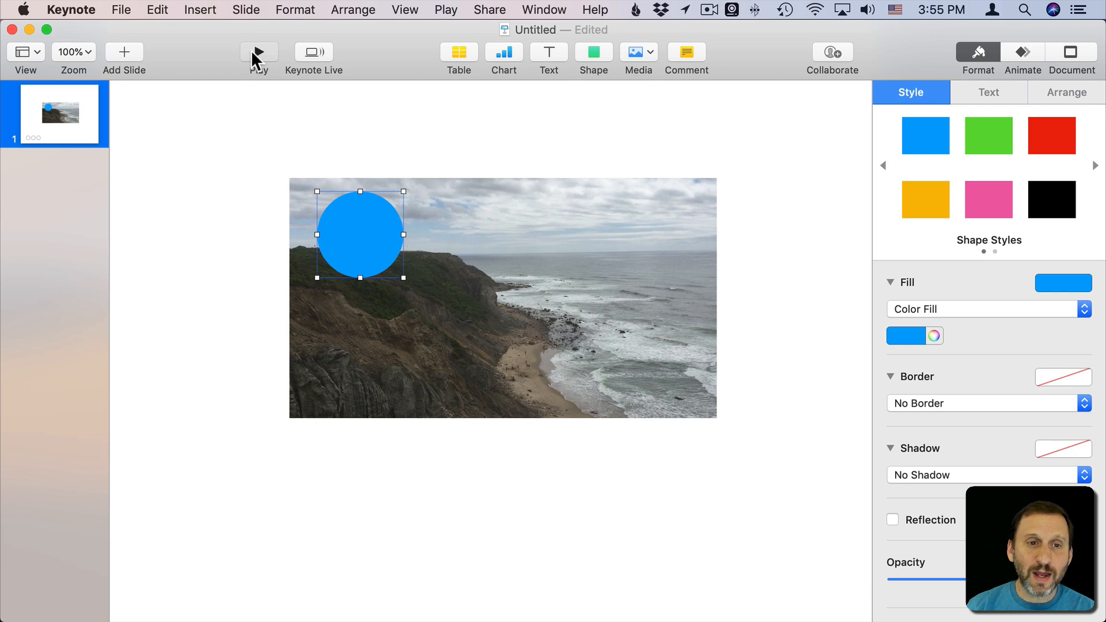
click(258, 52)
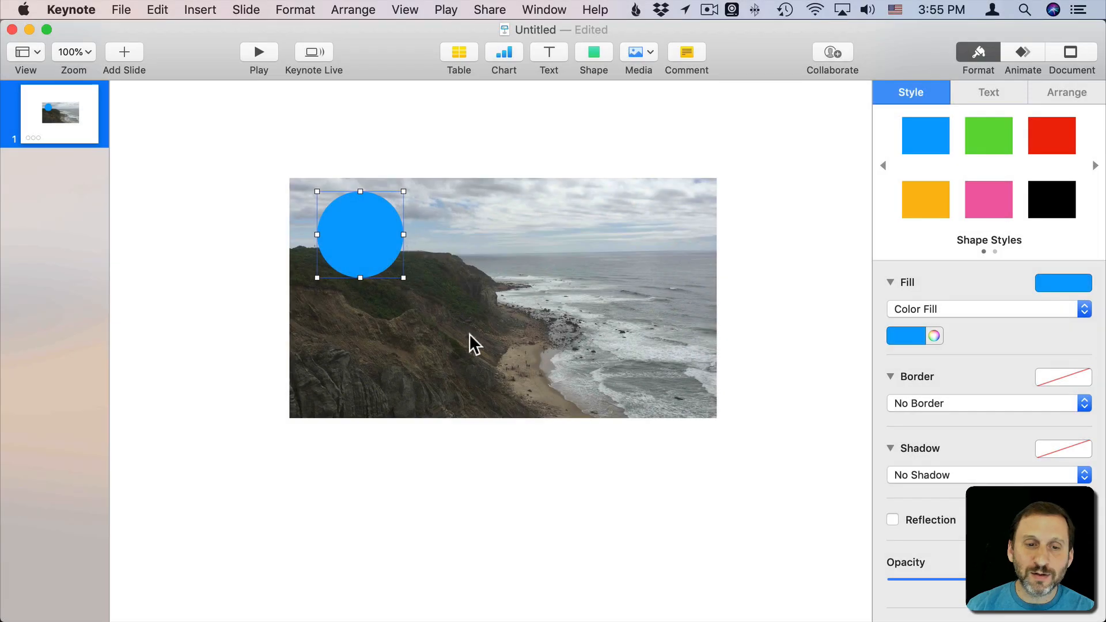
mouse_move(529, 162)
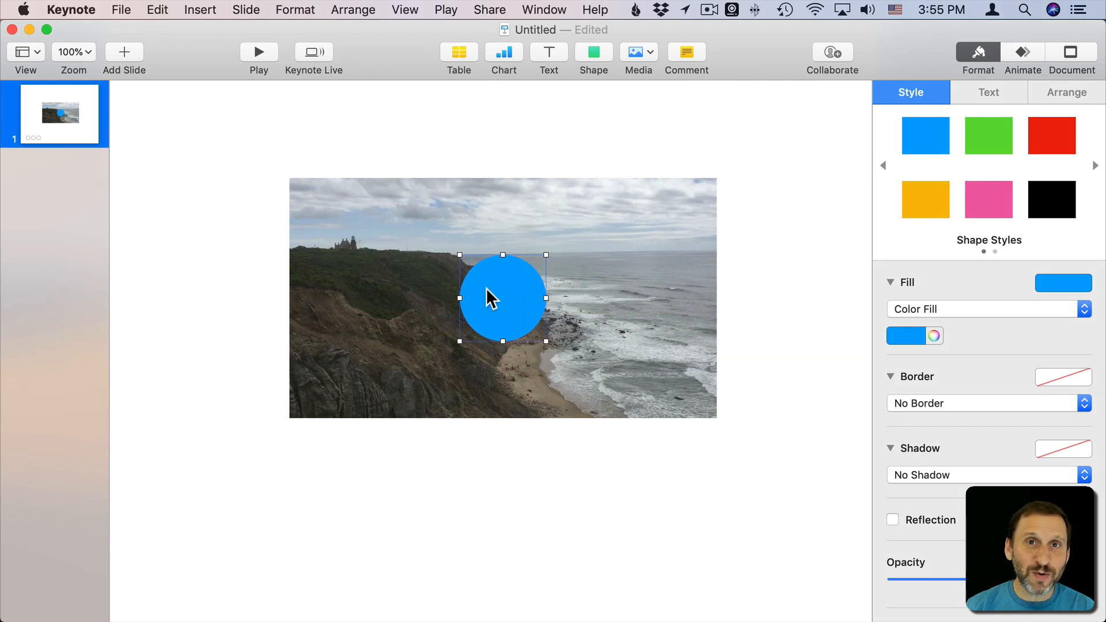
key(Delete)
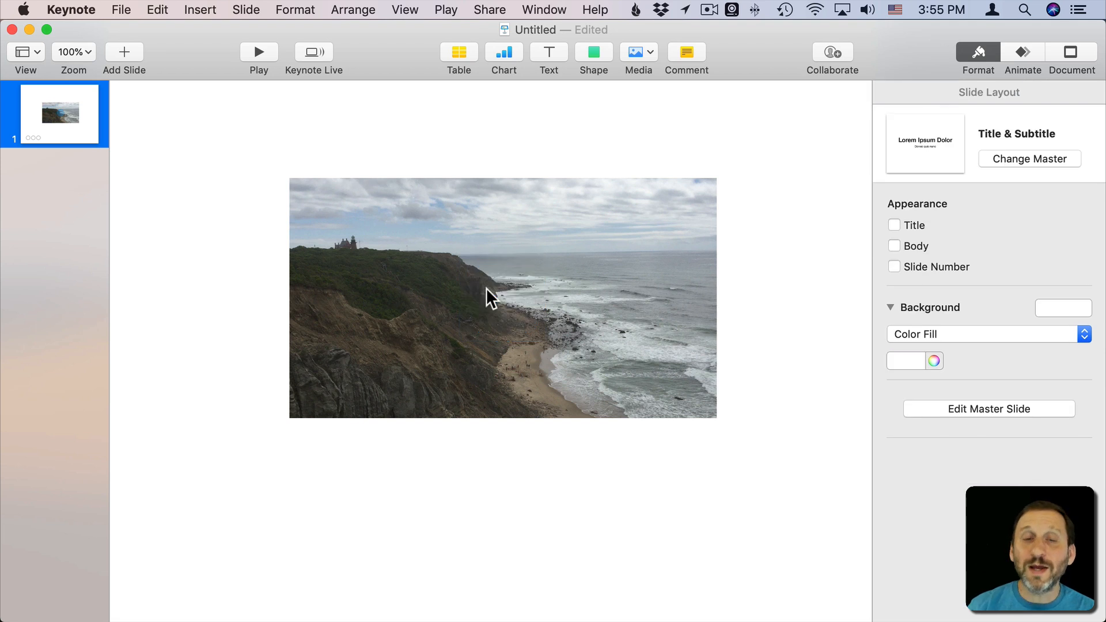
mouse_move(356, 318)
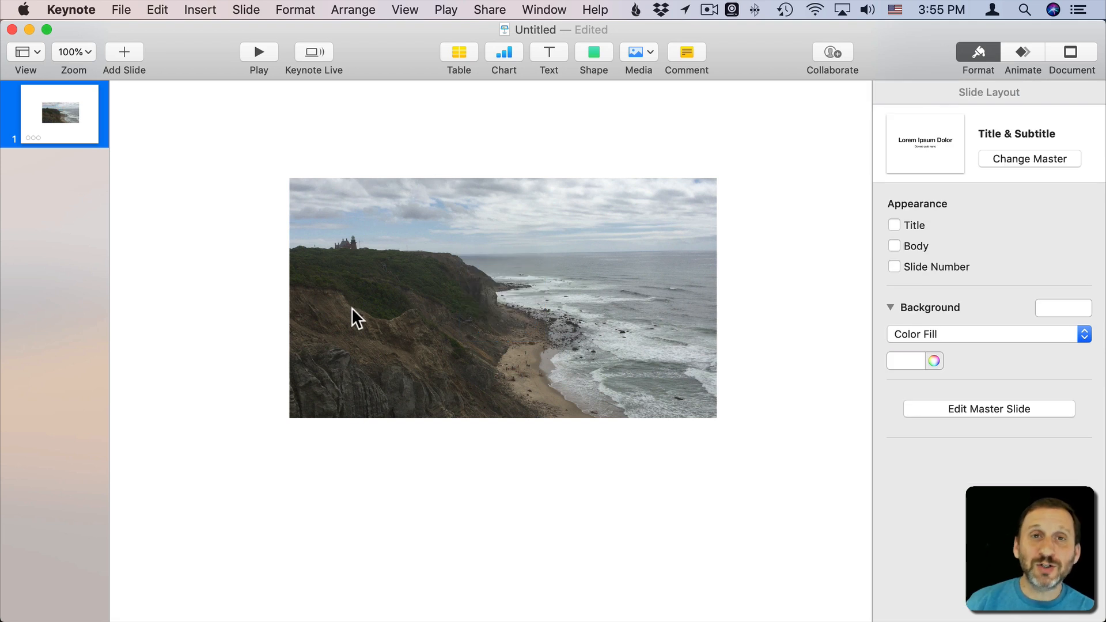
mouse_move(641, 39)
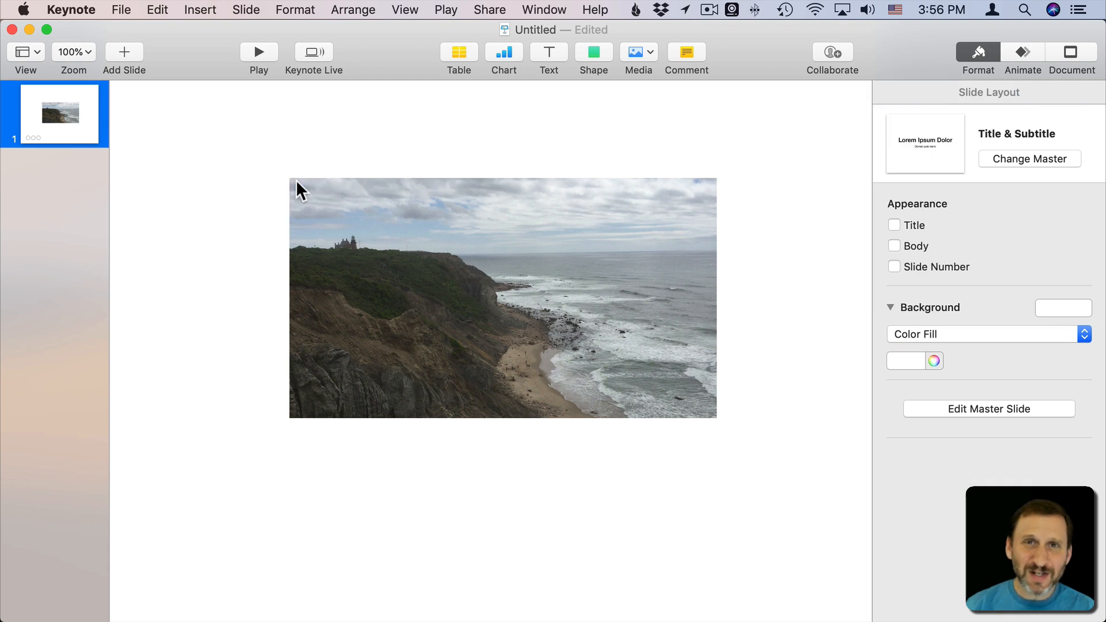
mouse_move(373, 247)
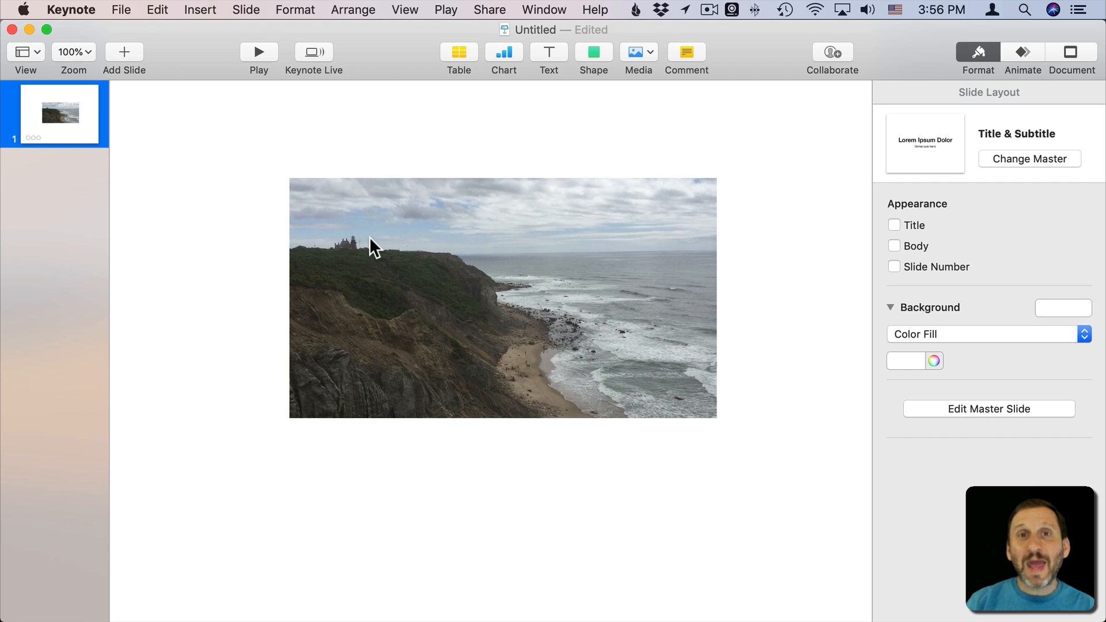
mouse_move(668, 241)
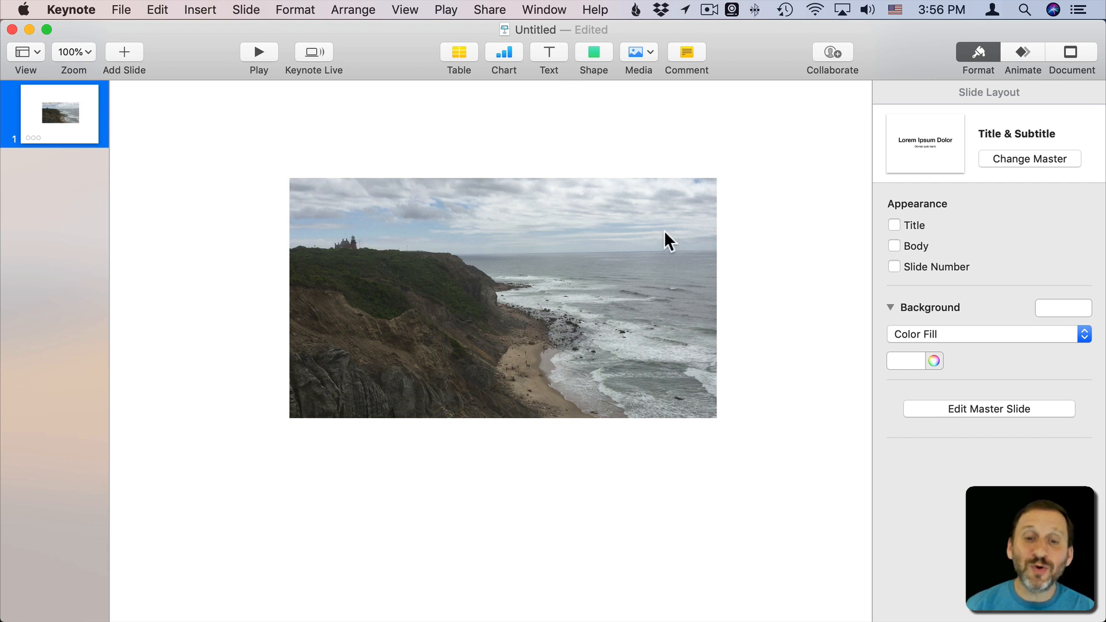
mouse_move(498, 421)
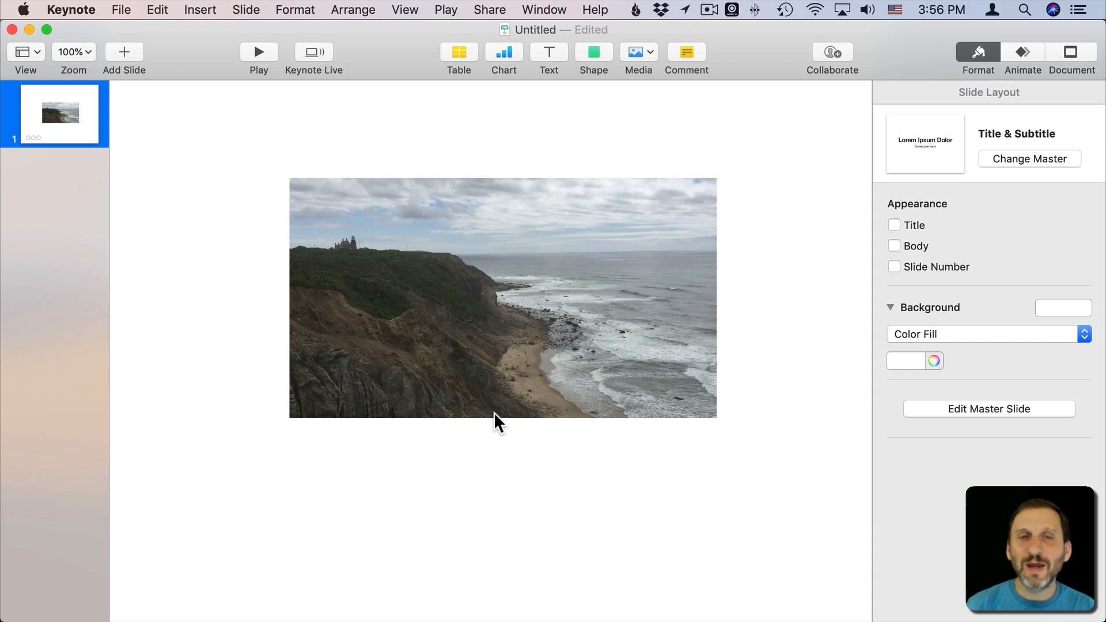
mouse_move(554, 135)
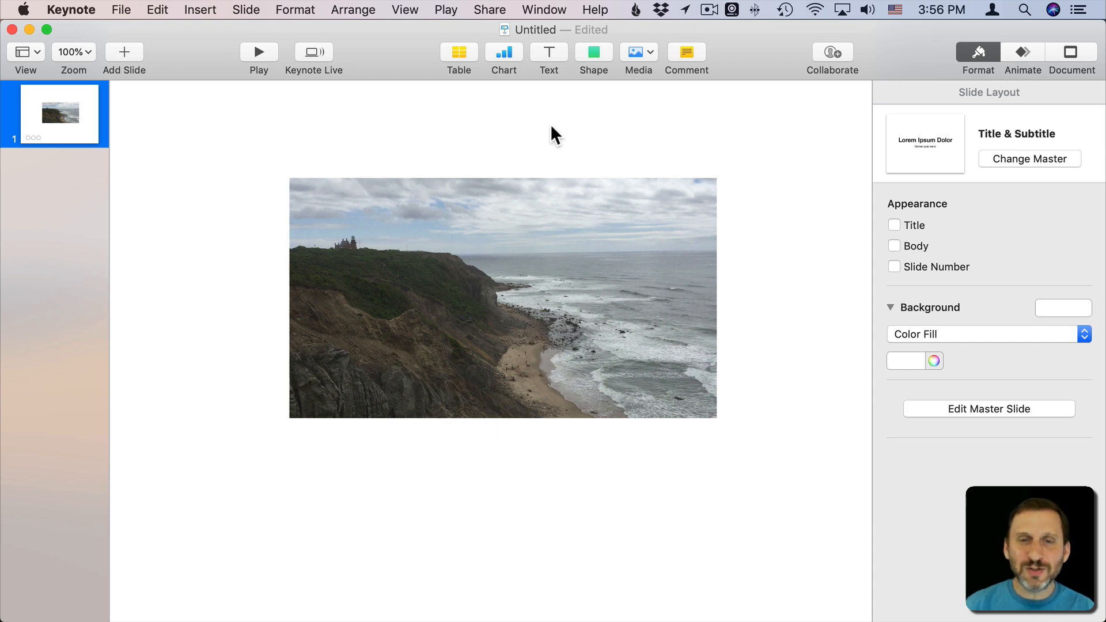
mouse_move(594, 51)
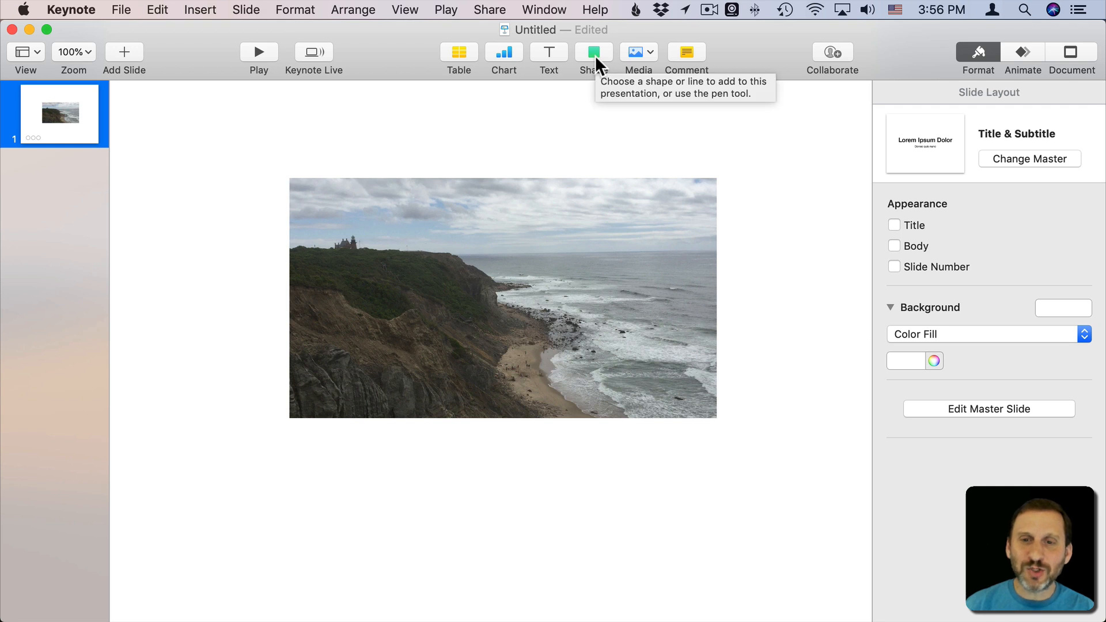
Step: Search the shape library for 'hole' and insert the sprinkled donut shape
click(593, 51)
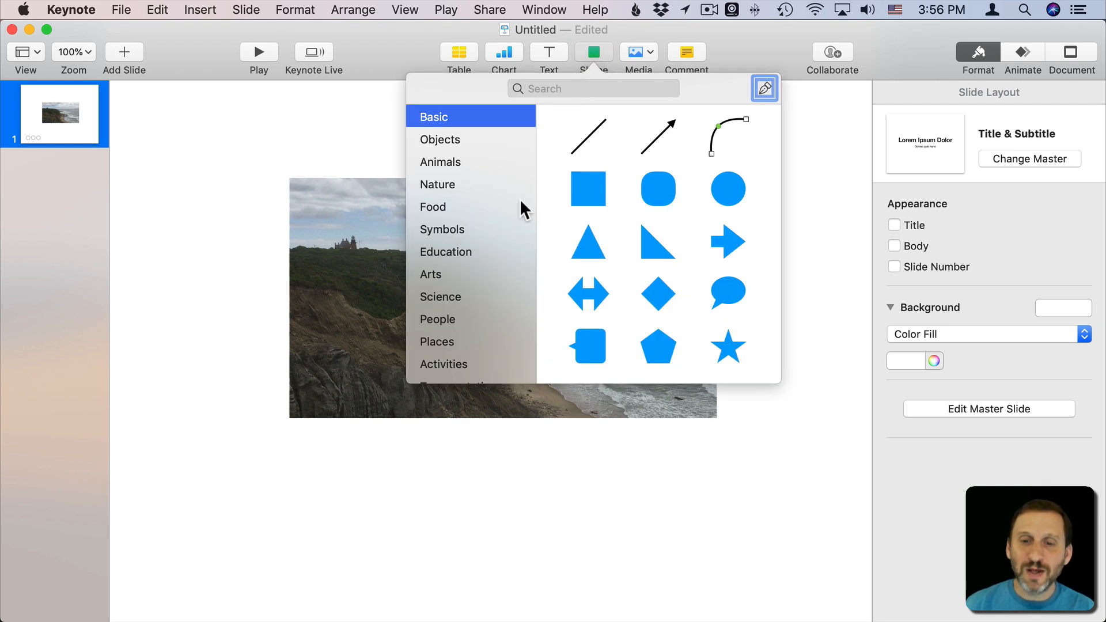
mouse_move(652, 250)
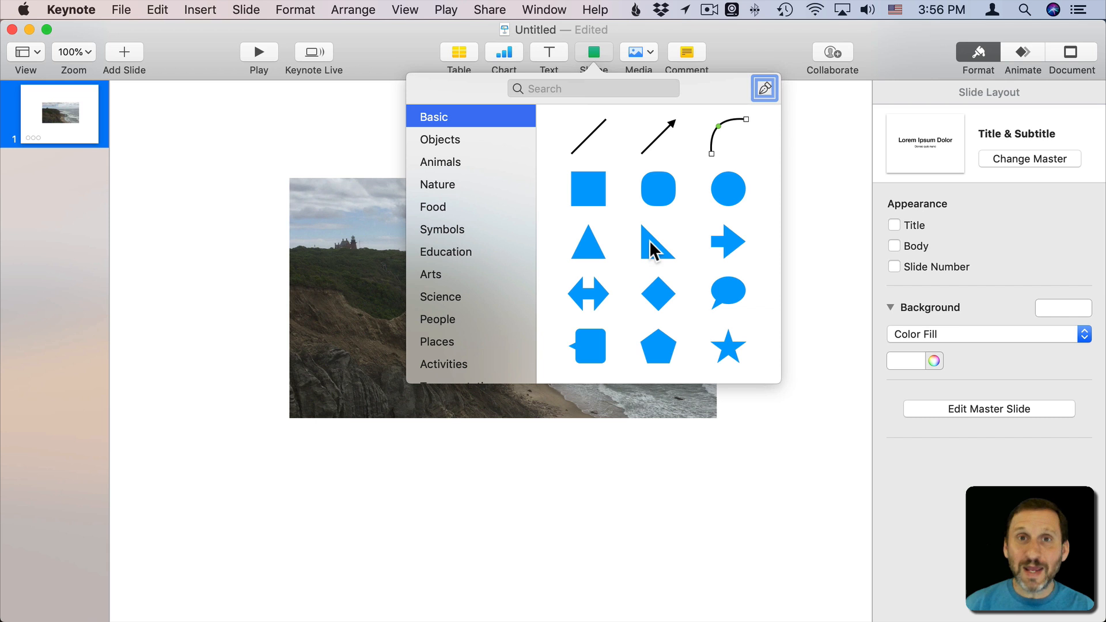
mouse_move(654, 240)
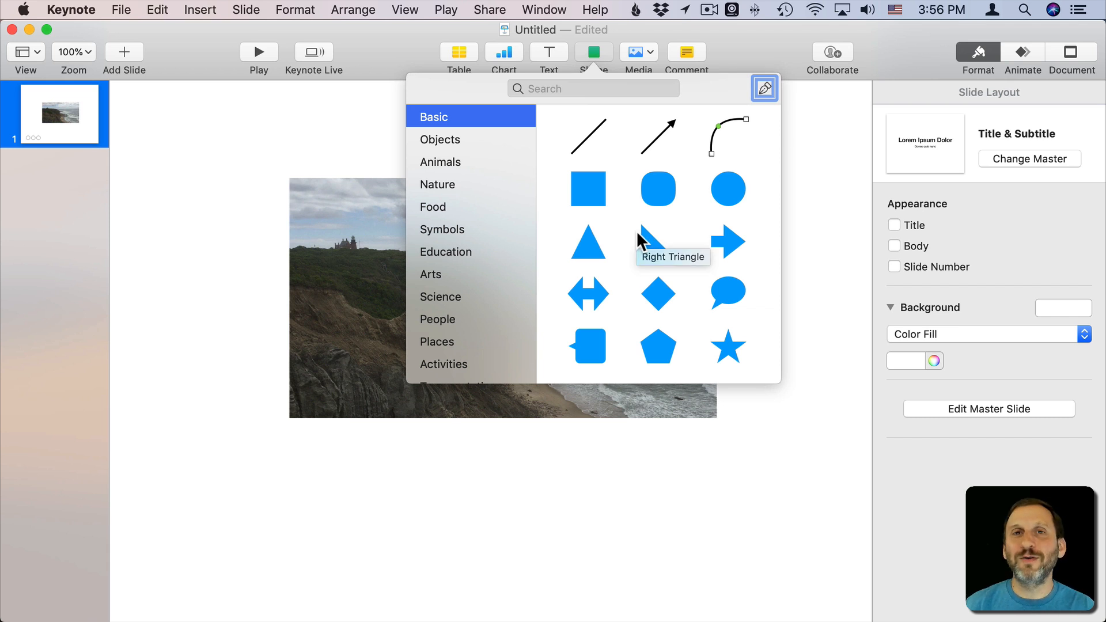
click(592, 88)
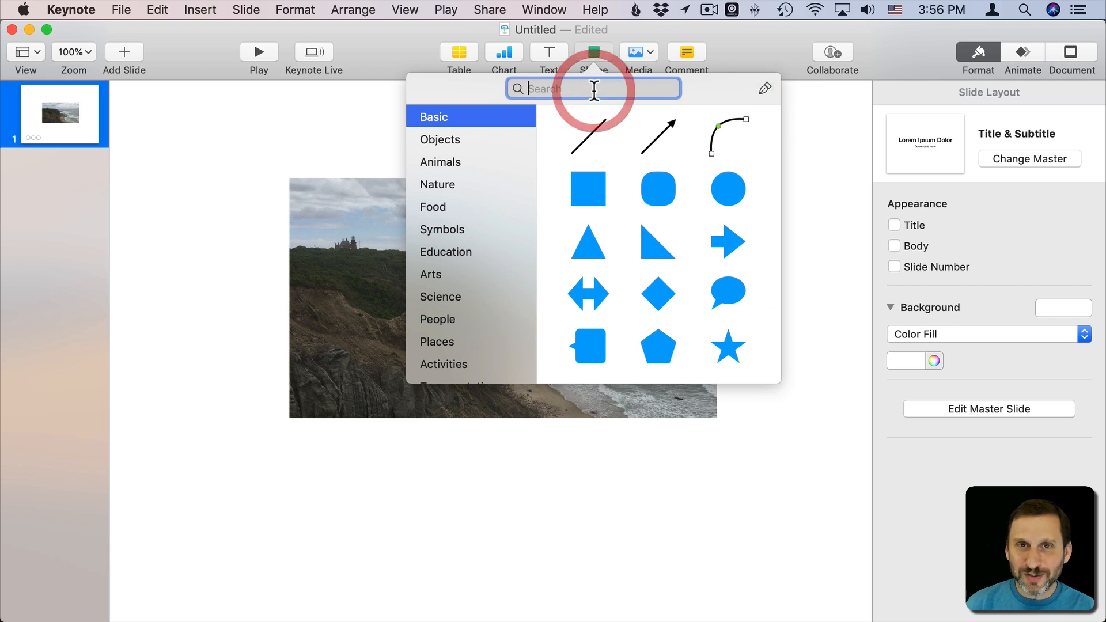
text(h)
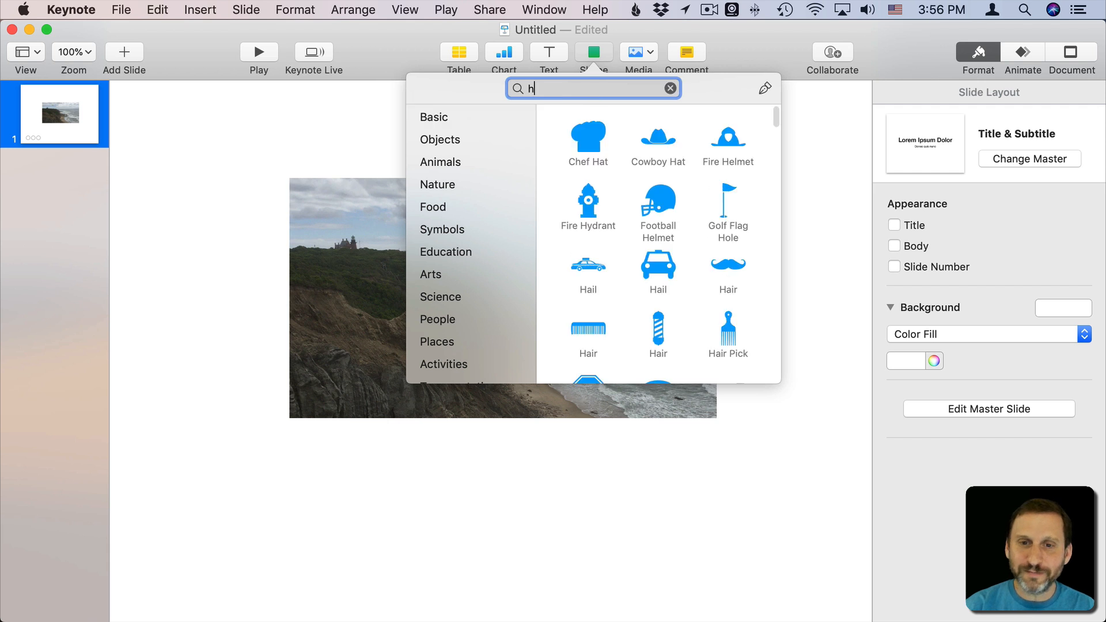
text(ole)
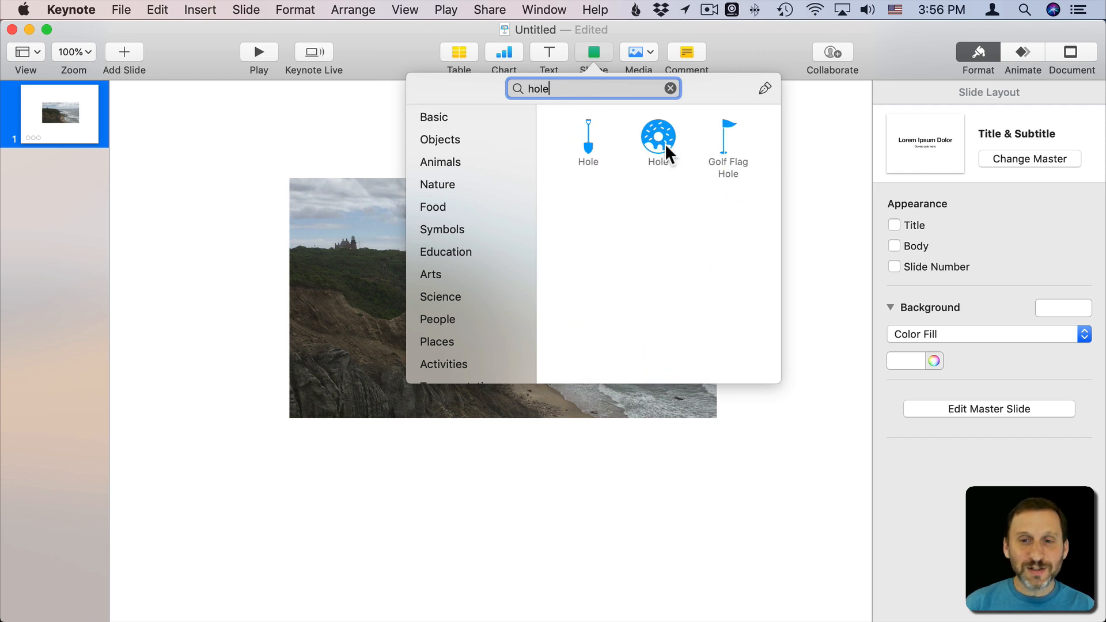
click(656, 134)
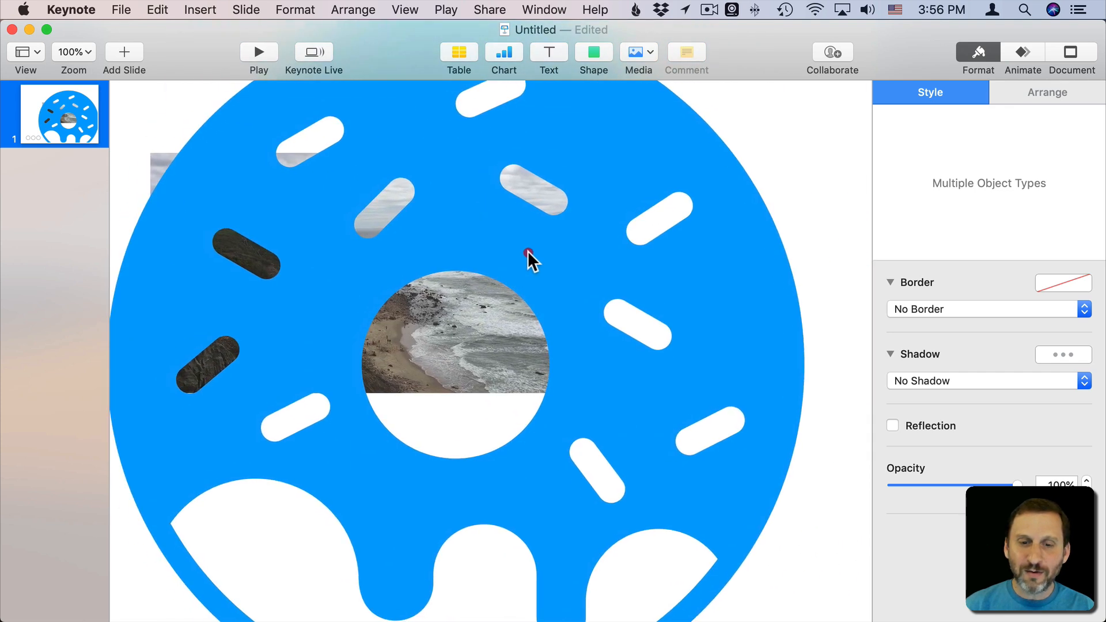
Step: Select the shrunken donut over the coastline video, then reopen and close the shape library
click(531, 257)
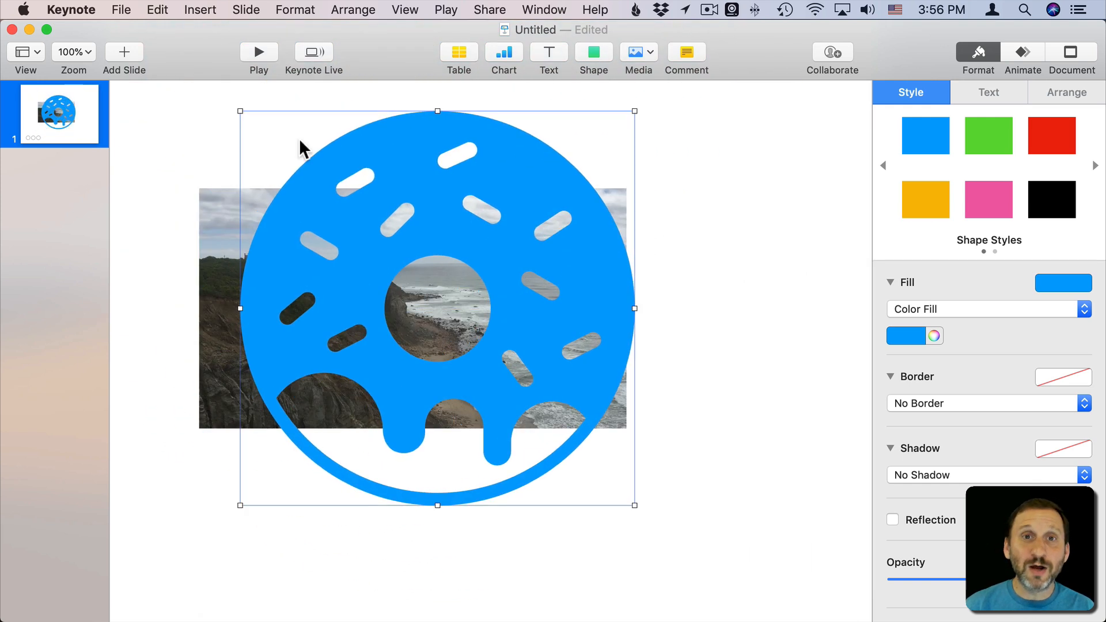
click(593, 52)
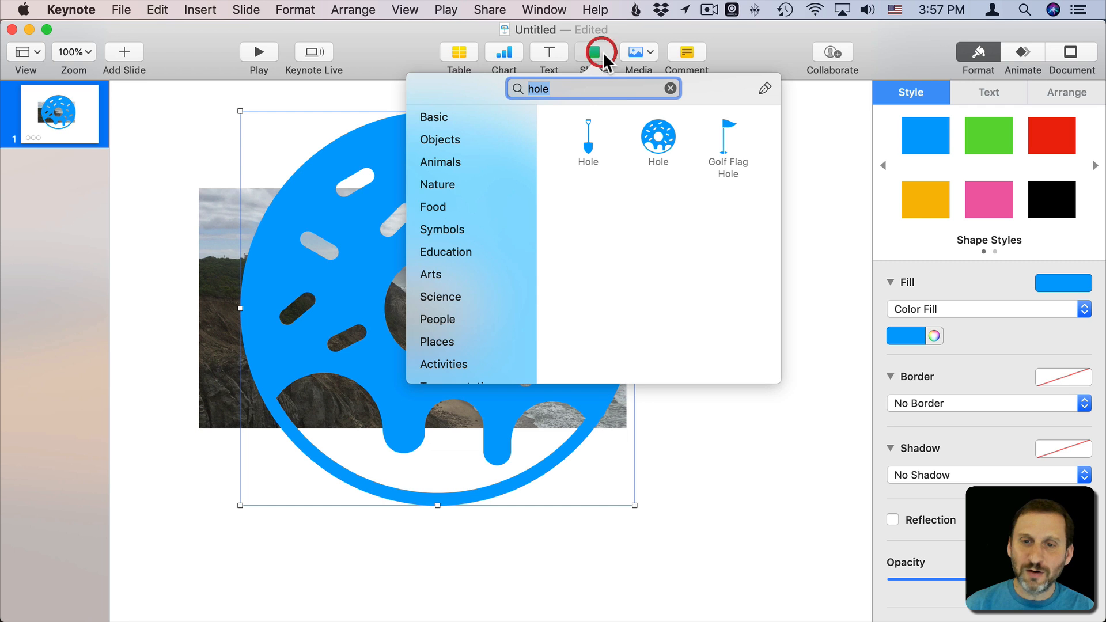
click(669, 88)
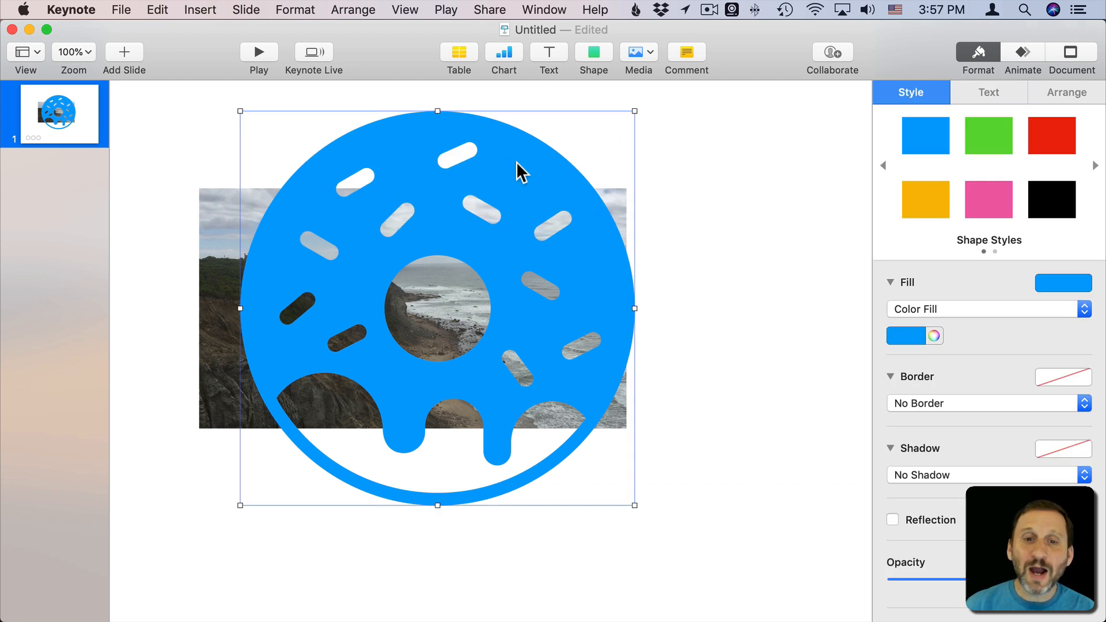
mouse_move(503, 153)
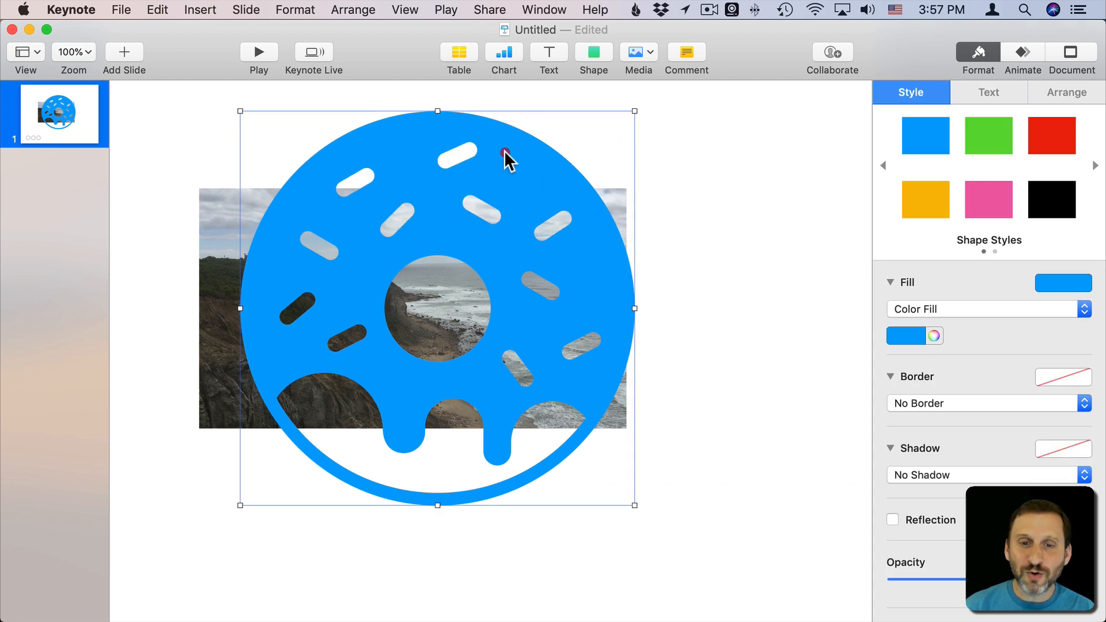
Step: Make the donut editable and delete its sprinkle and drip points
right_click(503, 154)
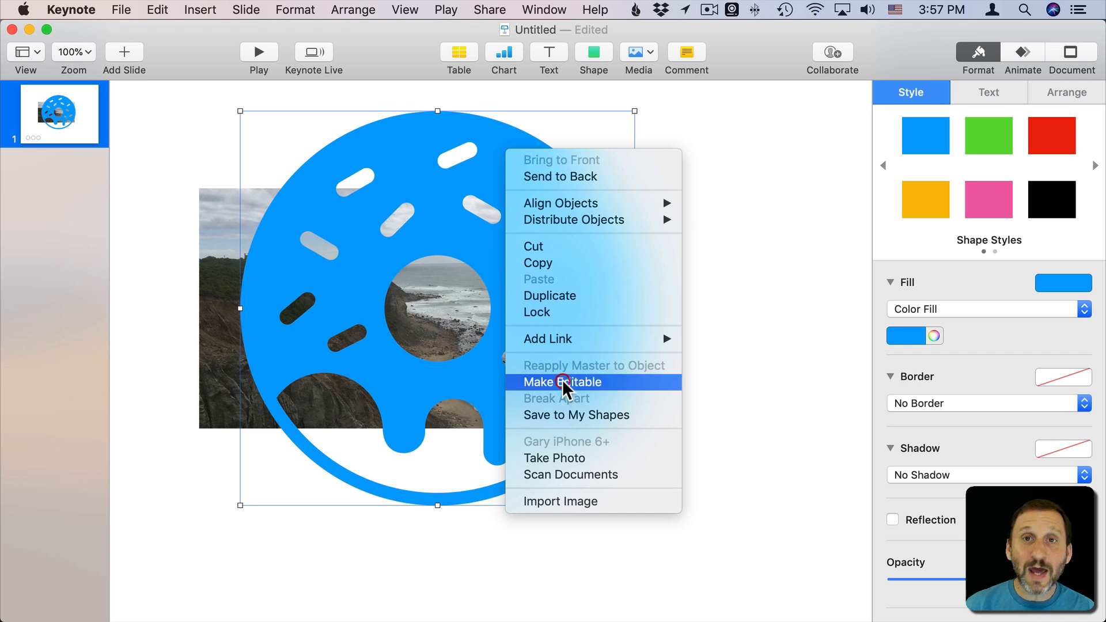
click(561, 381)
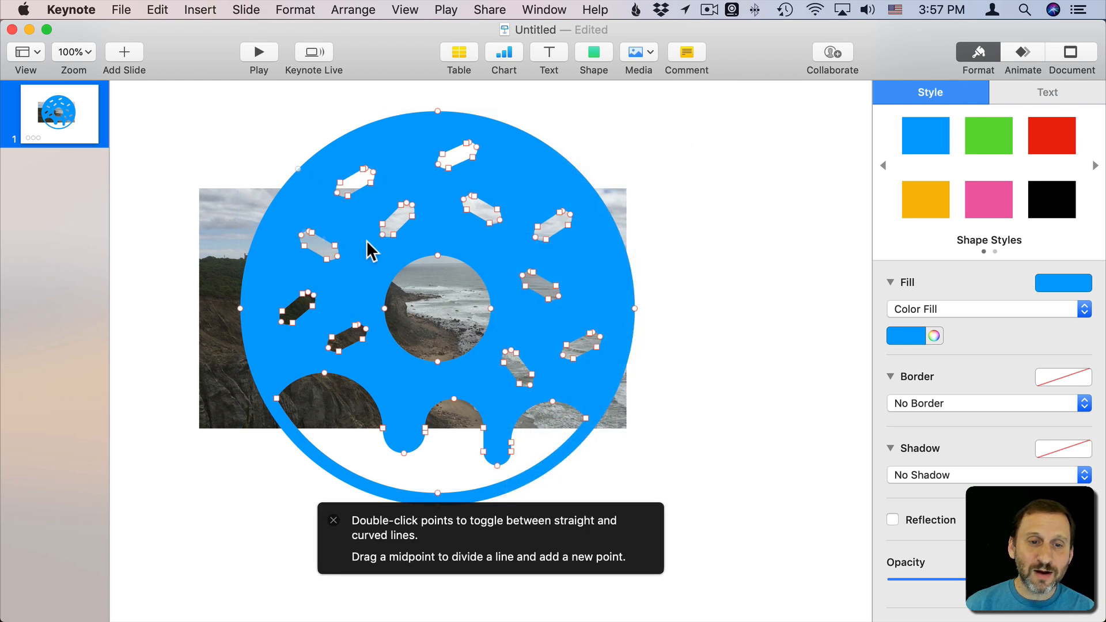
click(494, 215)
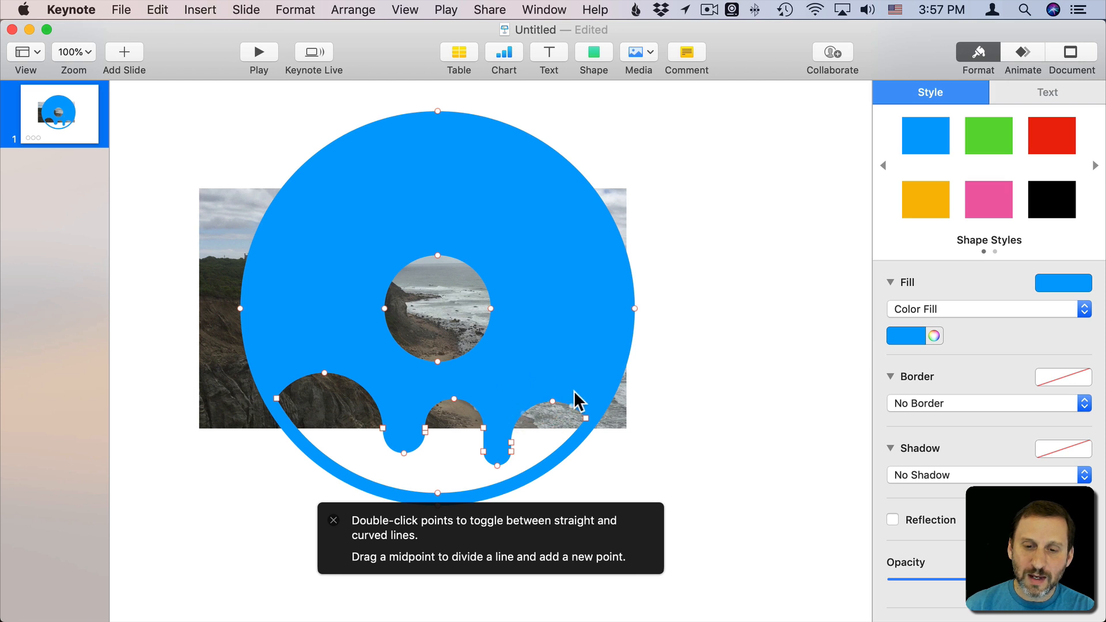
double_click(528, 423)
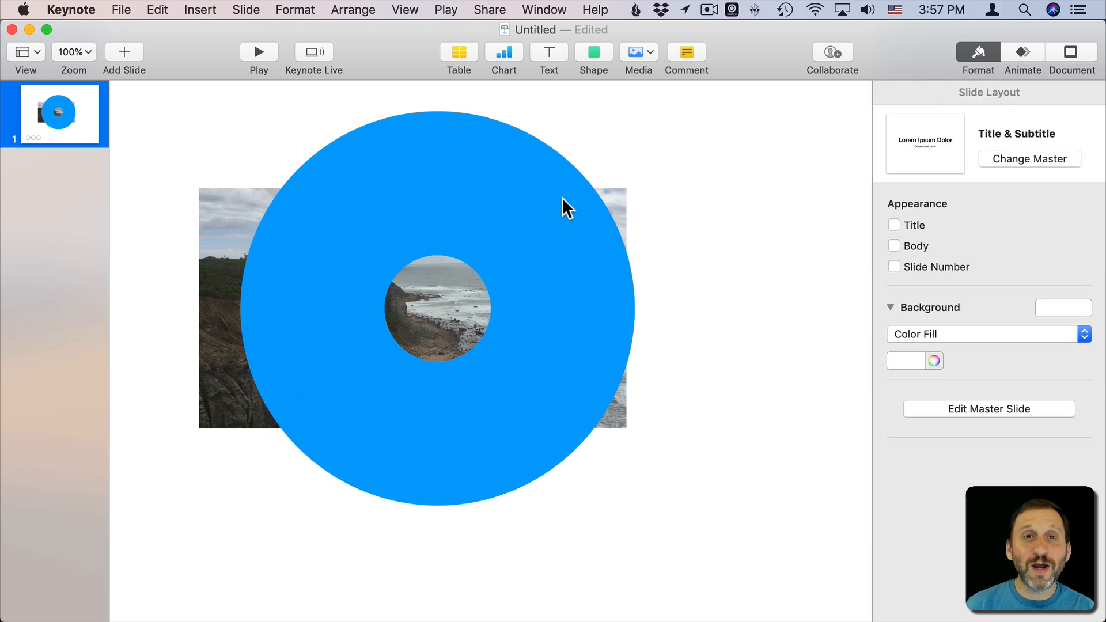
Step: Select the plain blue ring and bring up its shortcut menu to copy it
click(560, 324)
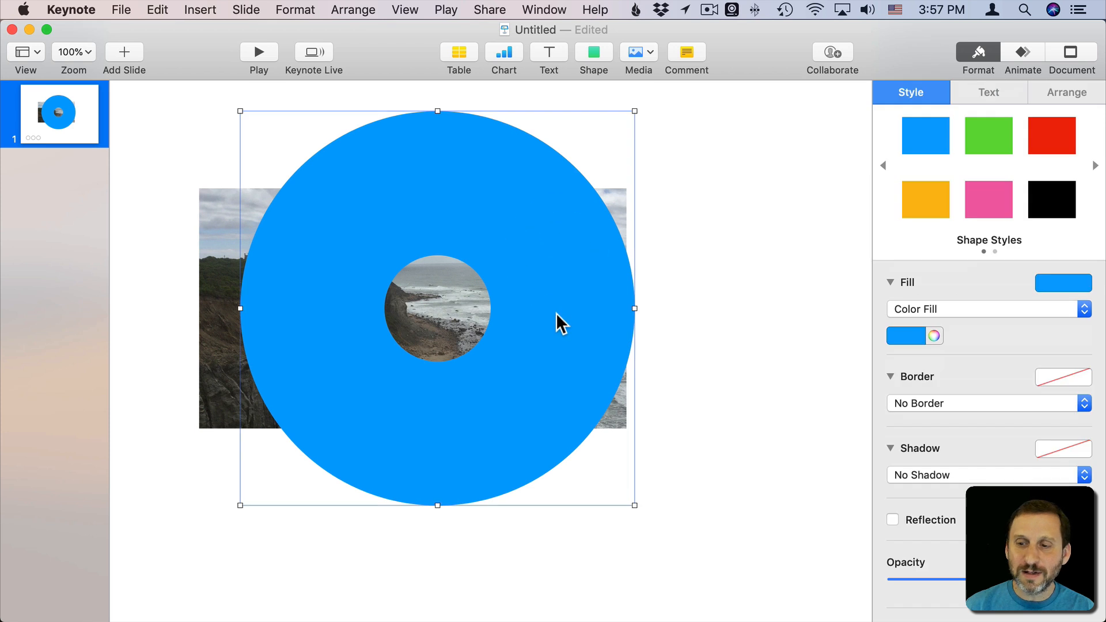
right_click(561, 324)
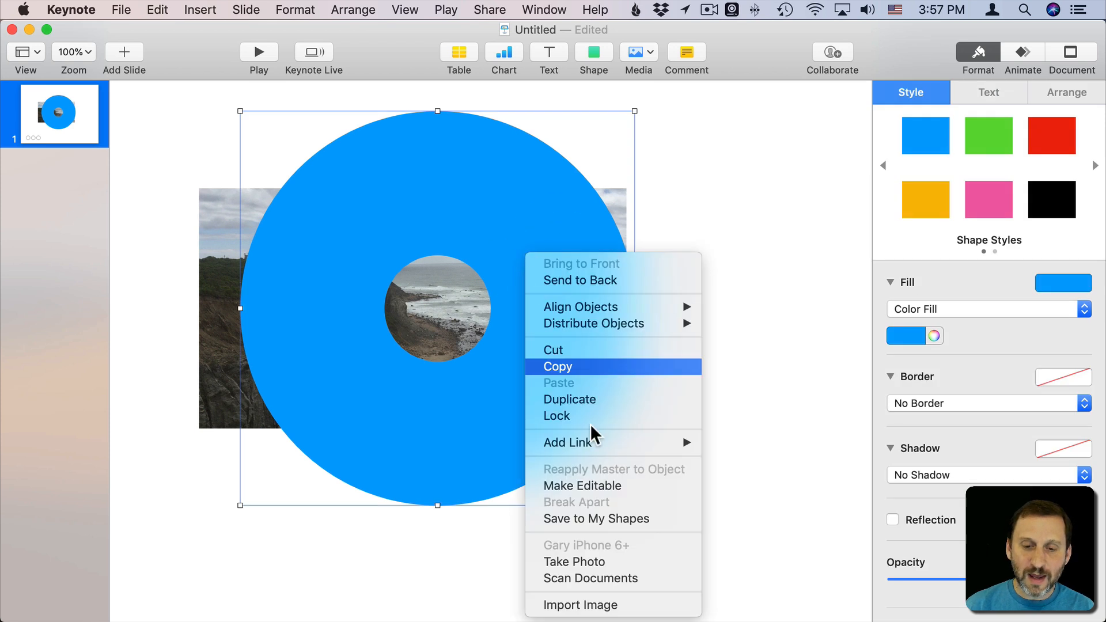
mouse_move(790, 293)
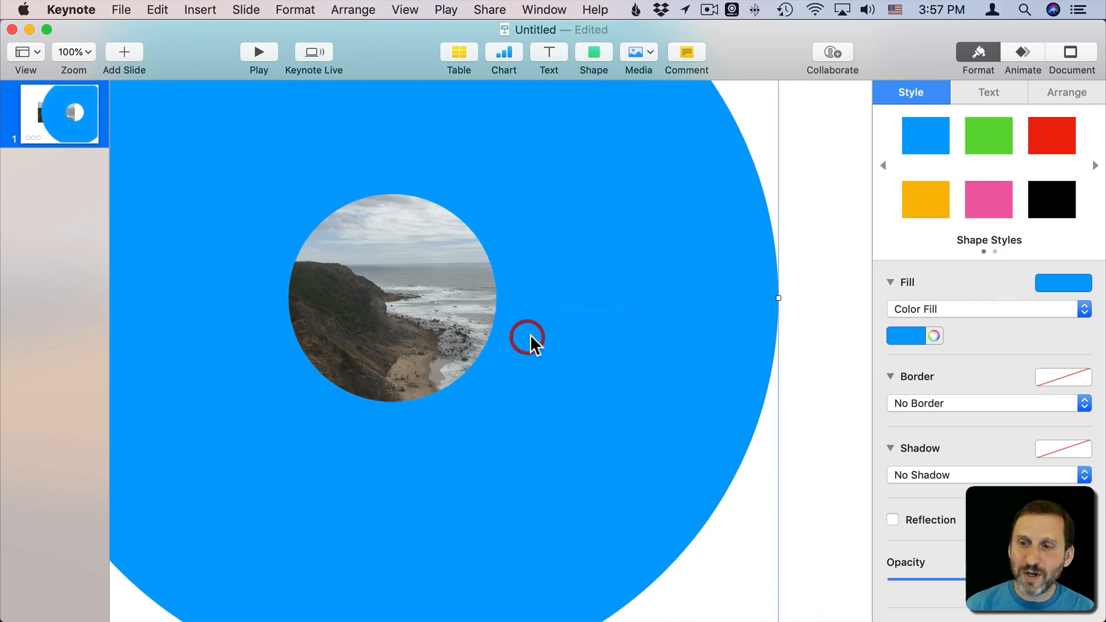
Step: Fill the enlarged ring with white using the Style pane's Fill well
click(908, 335)
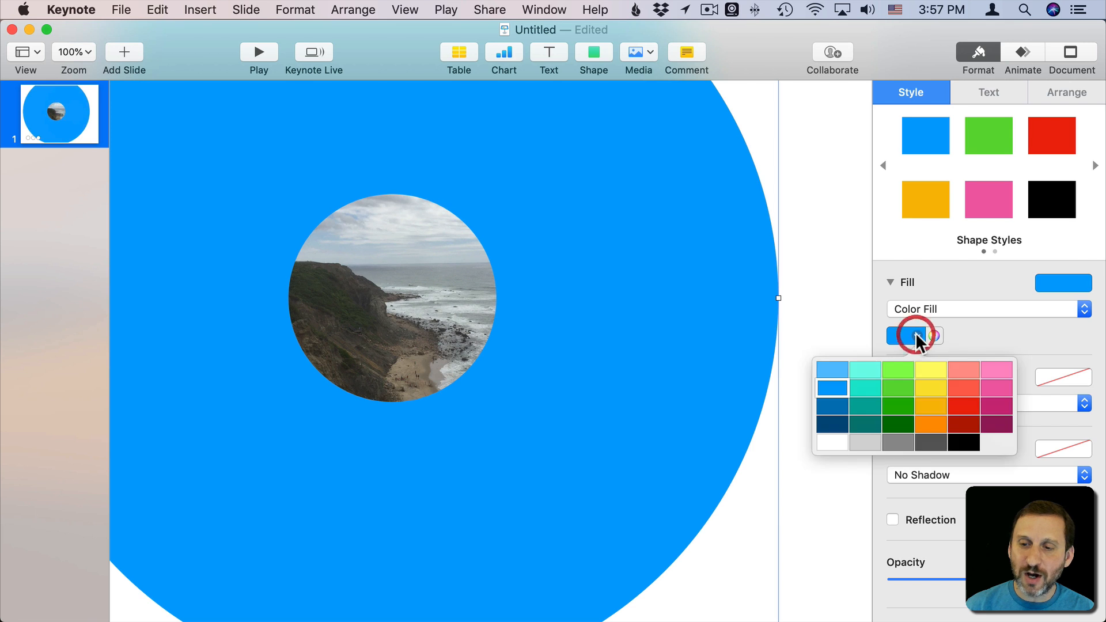
click(832, 442)
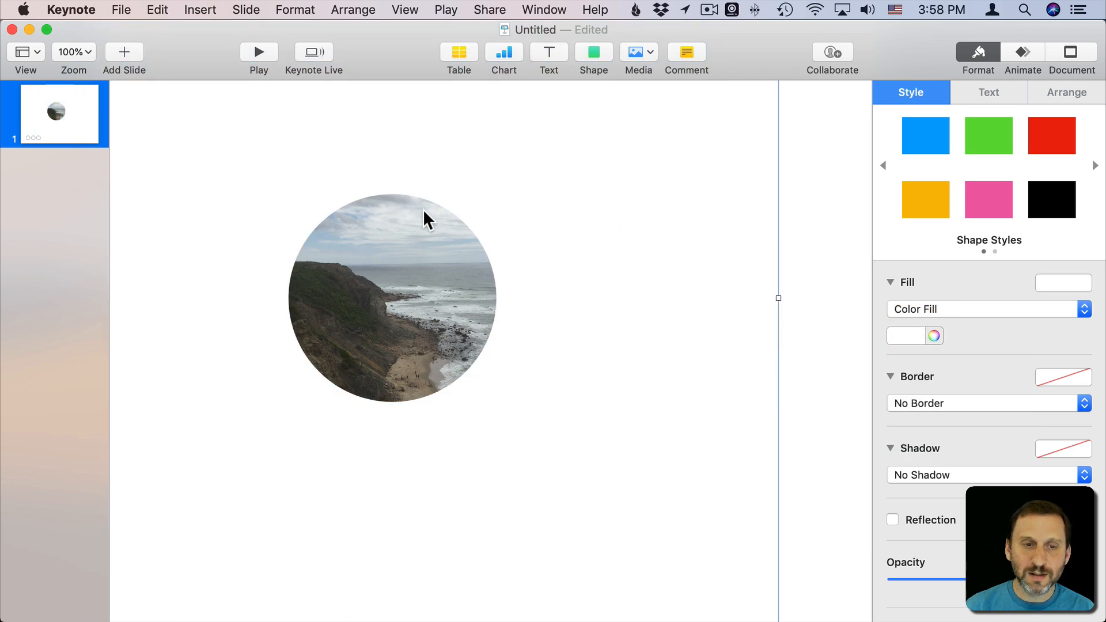
click(258, 51)
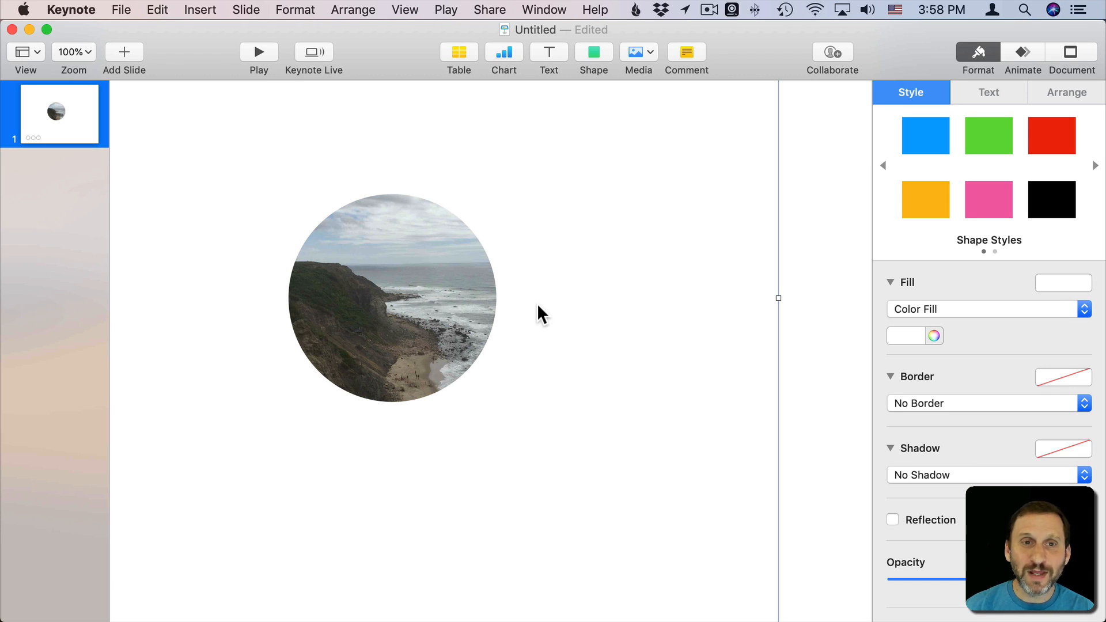
mouse_move(909, 190)
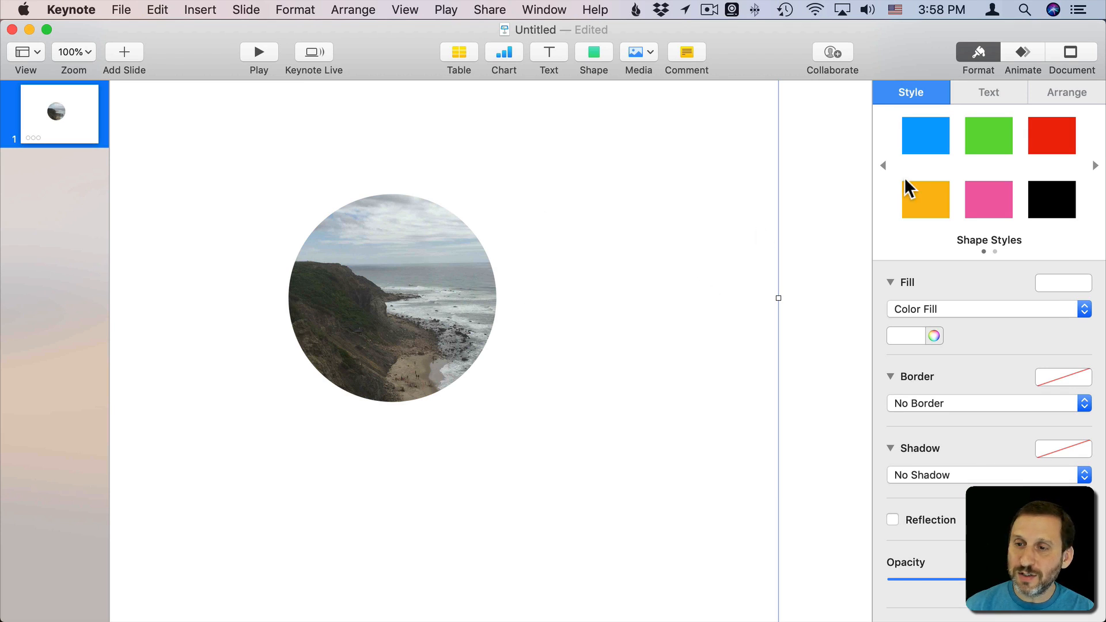
Step: Paste the copied blue ring and make its outline points editable
click(924, 136)
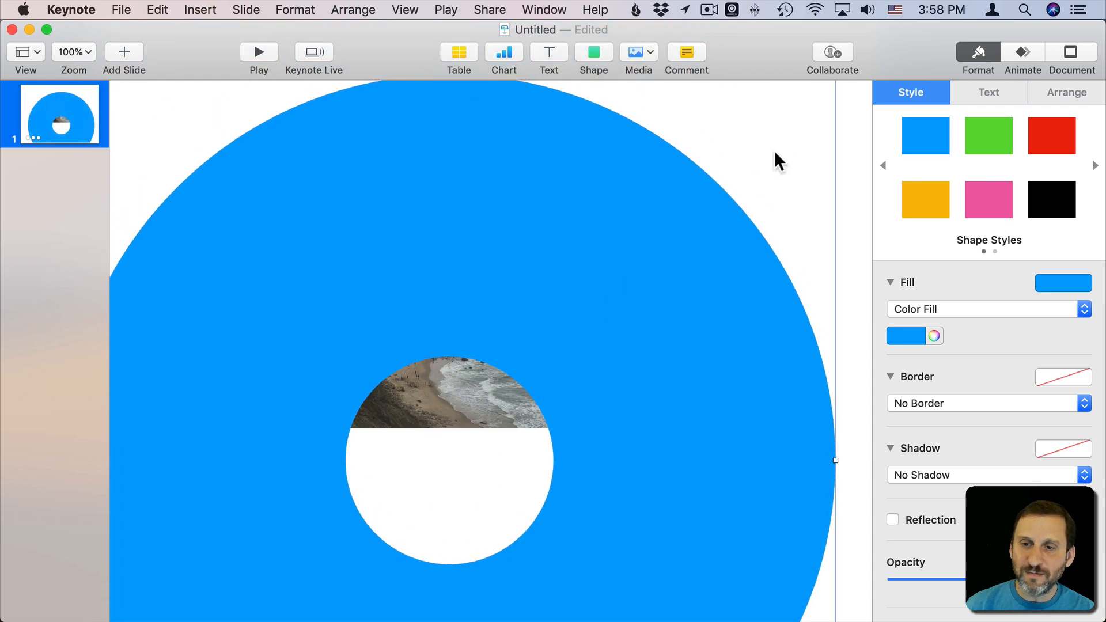
mouse_move(483, 289)
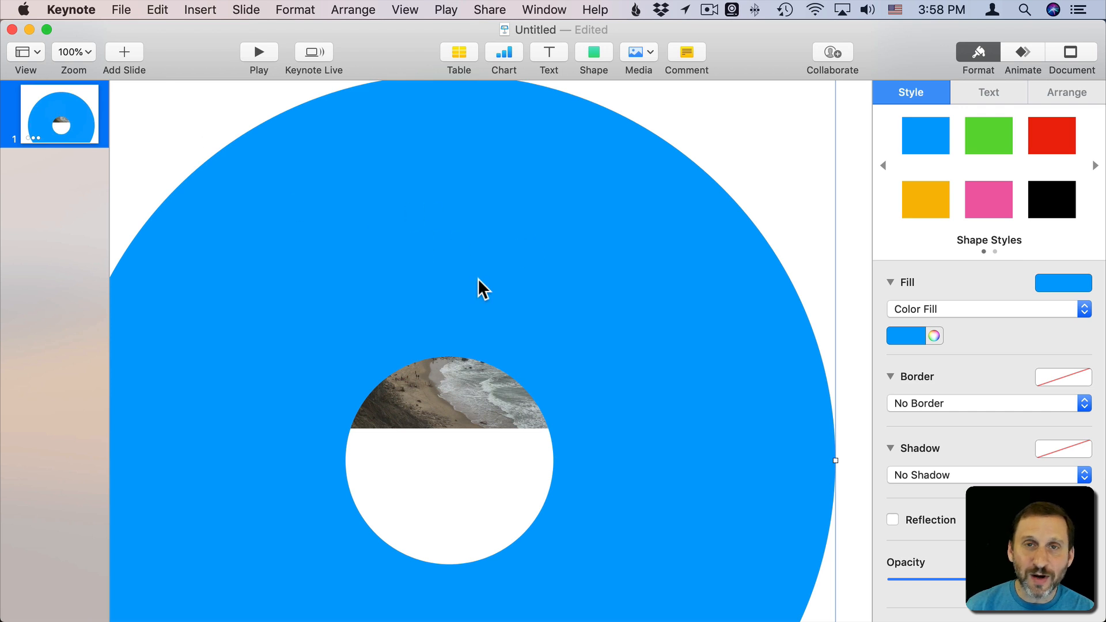
right_click(419, 200)
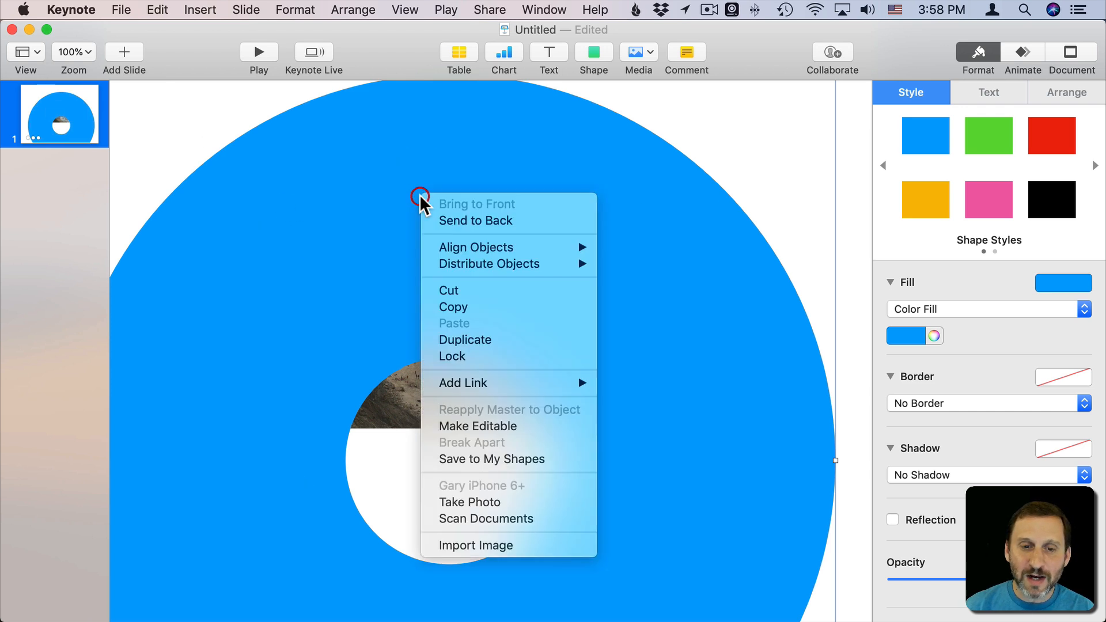
click(478, 426)
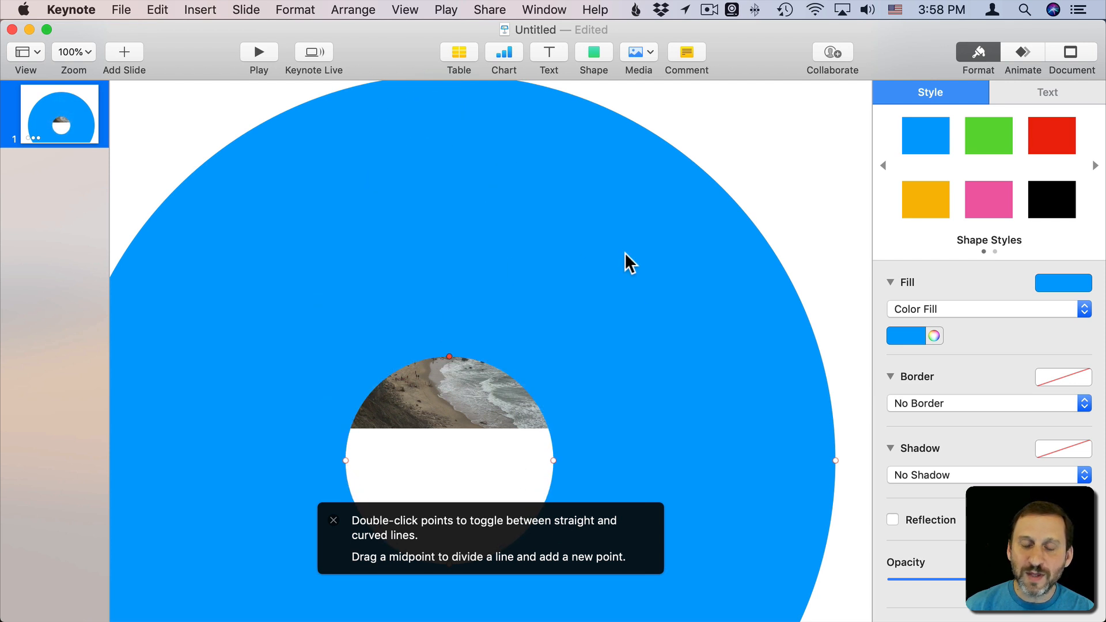
mouse_move(751, 370)
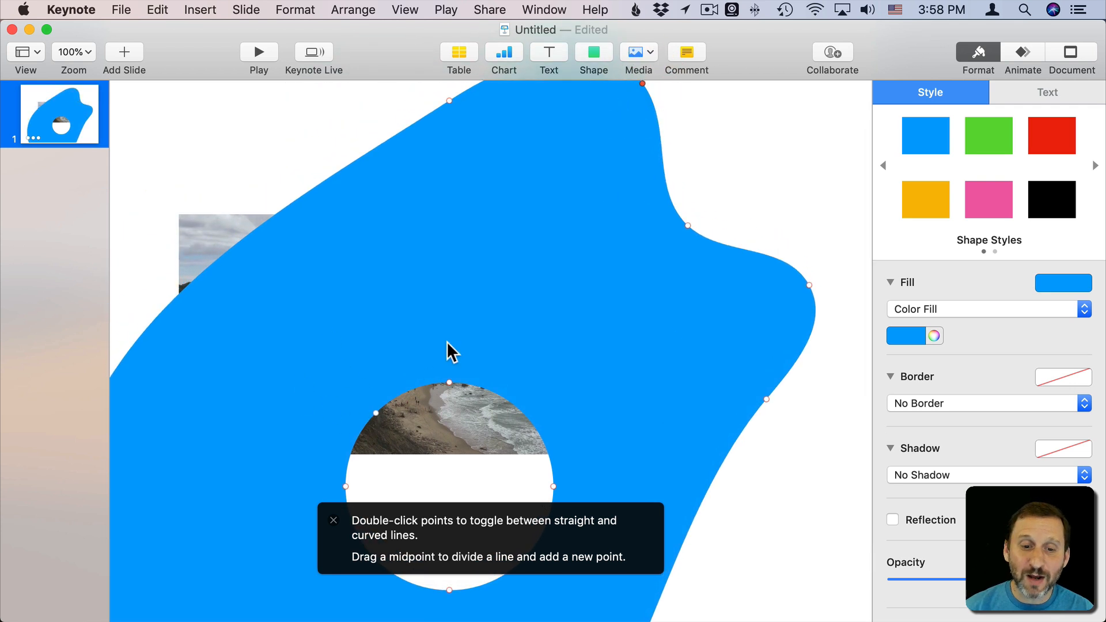
mouse_move(388, 296)
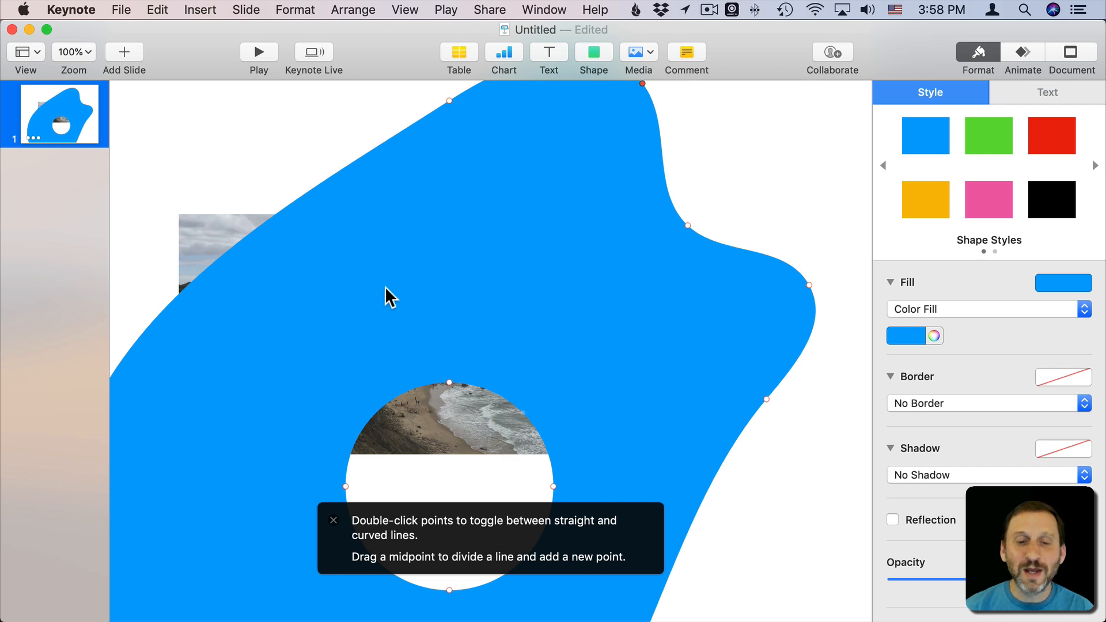